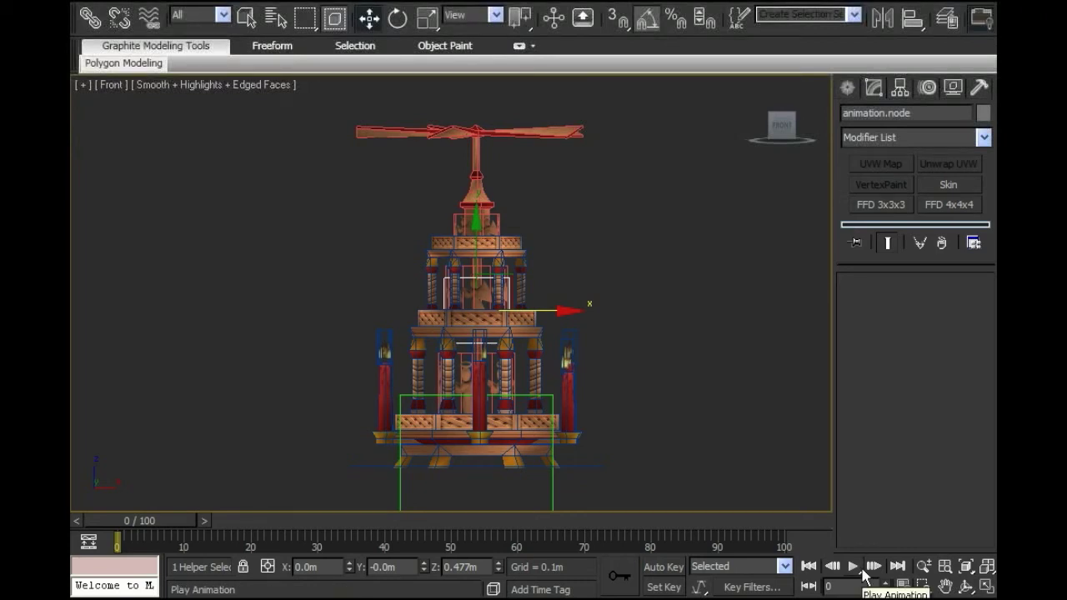
mouse_move(825, 537)
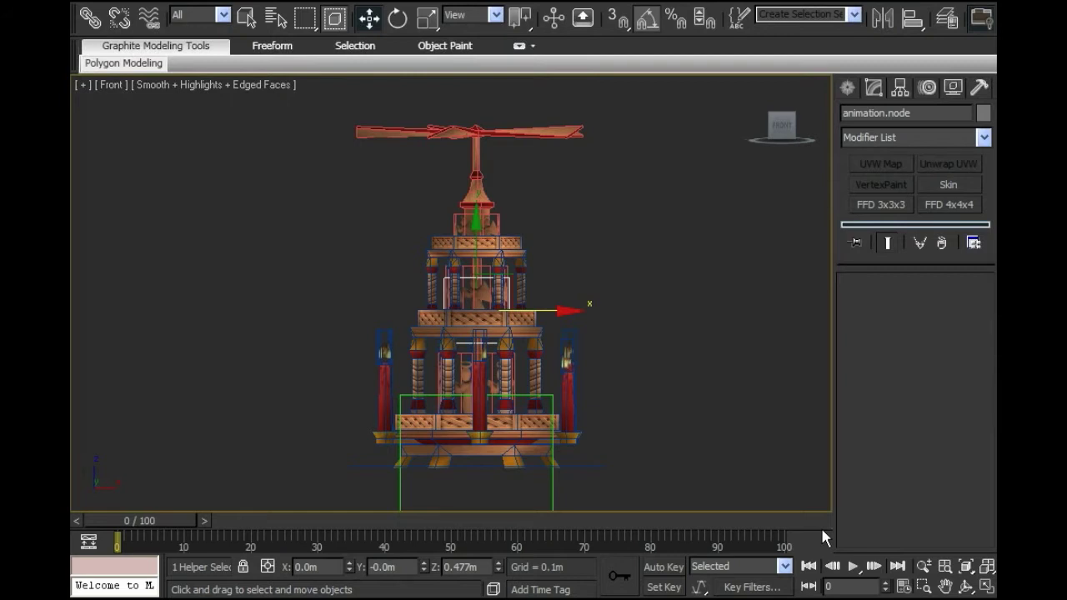
mouse_move(575, 490)
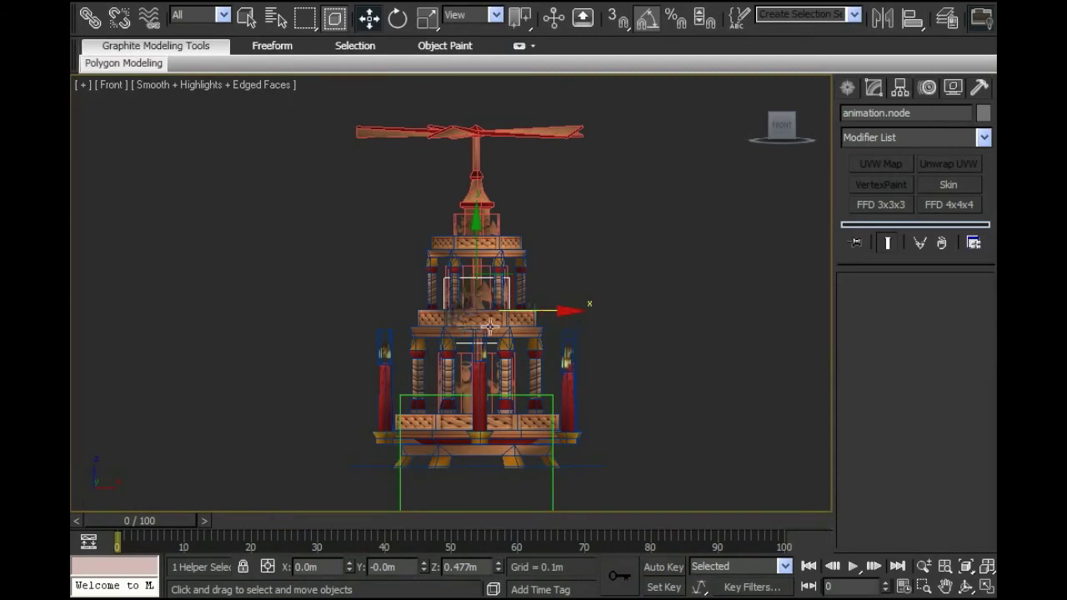
mouse_move(490, 320)
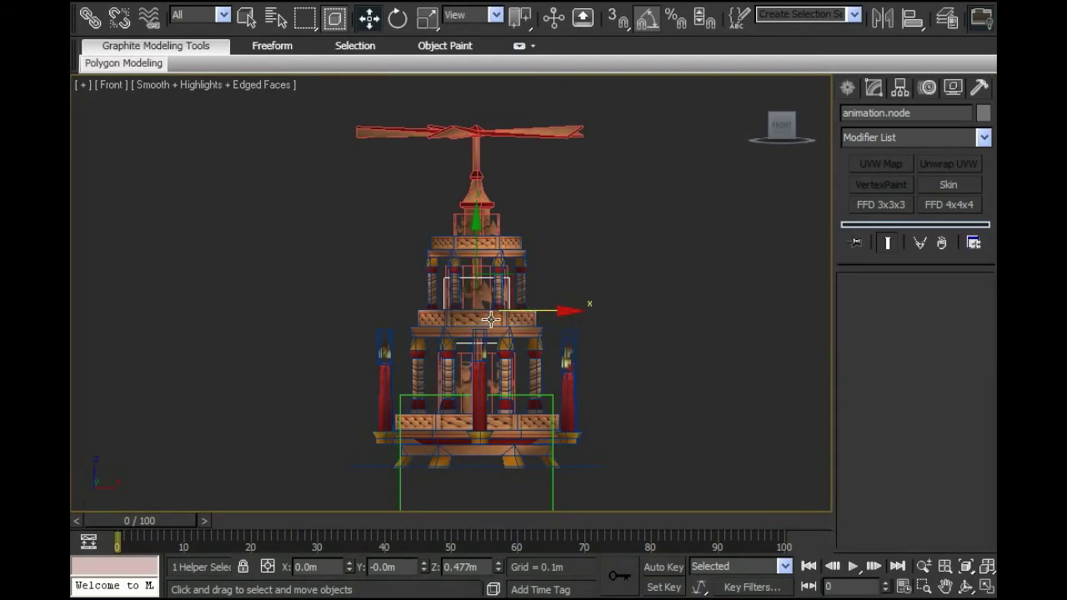
mouse_move(597, 370)
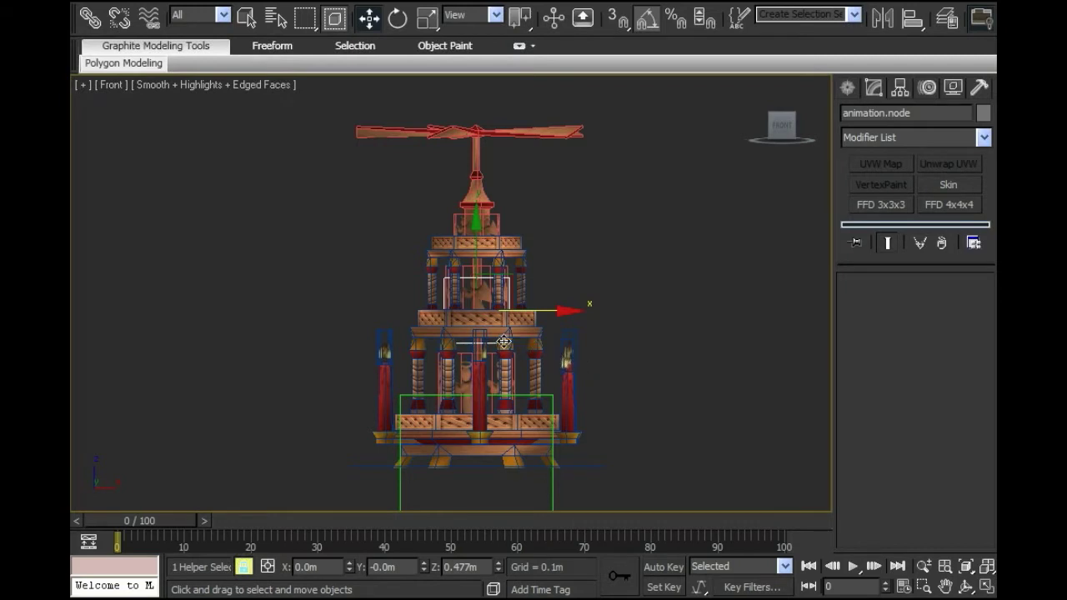
mouse_move(561, 367)
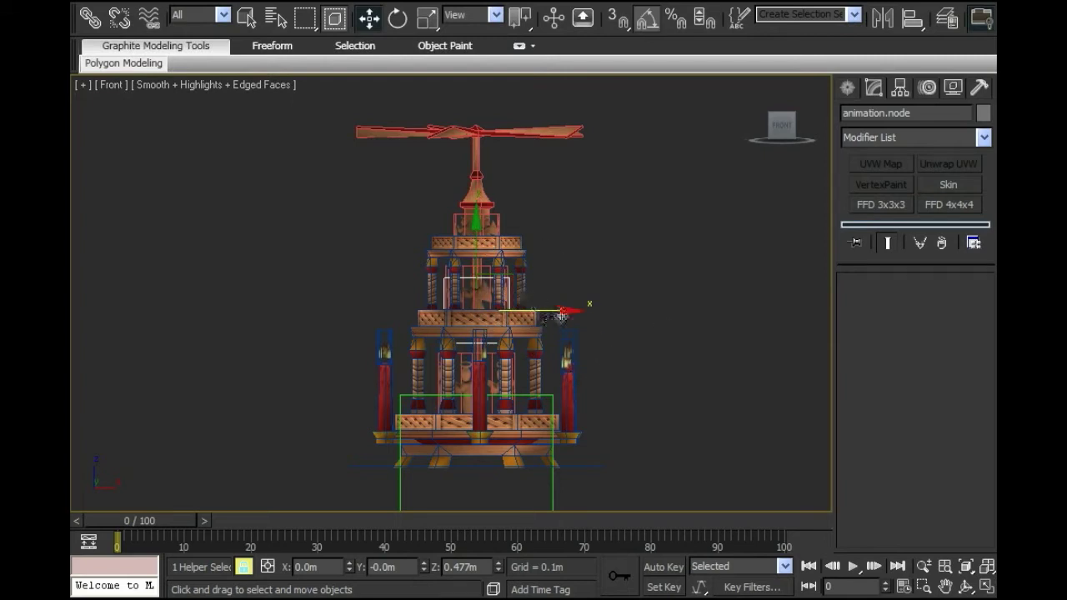
Step: Set the animation Length to 200 frames in Time Configuration and confirm
left_click_drag(550, 316, 570, 290)
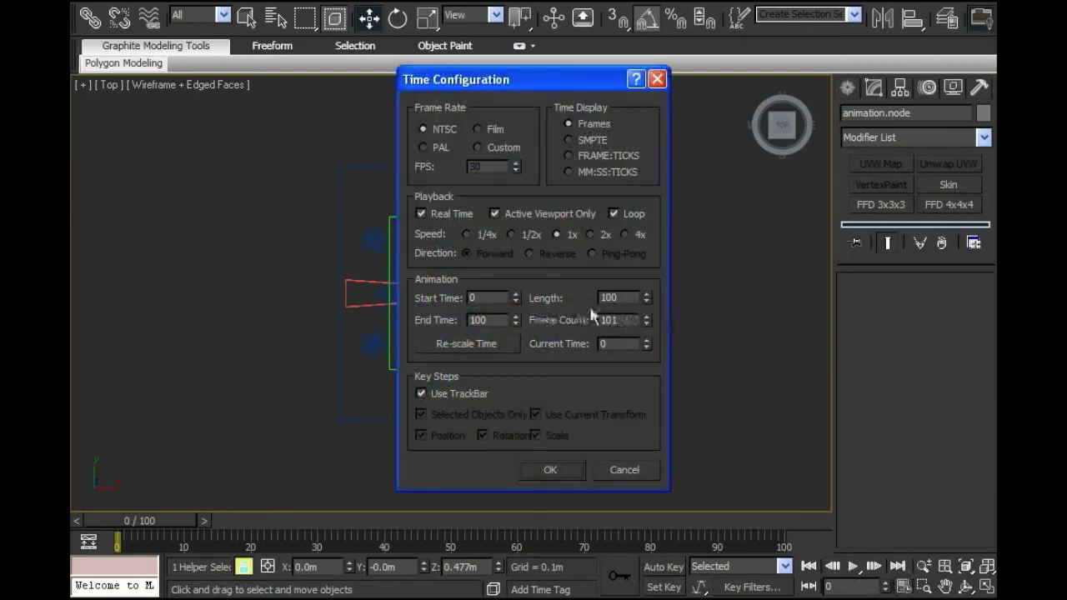
triple_click(614, 297)
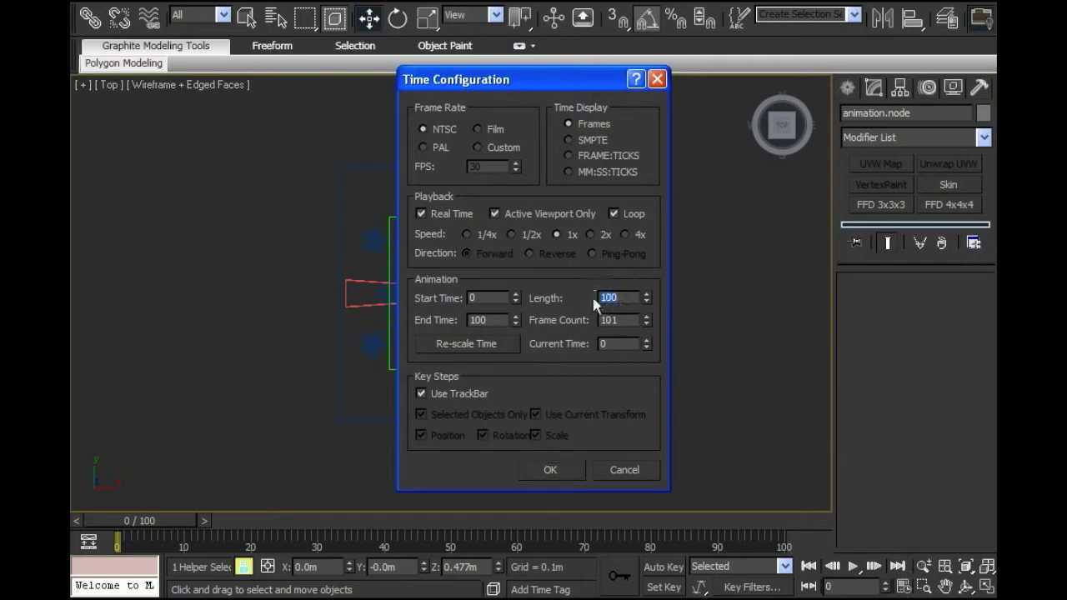
mouse_move(603, 370)
type("200")
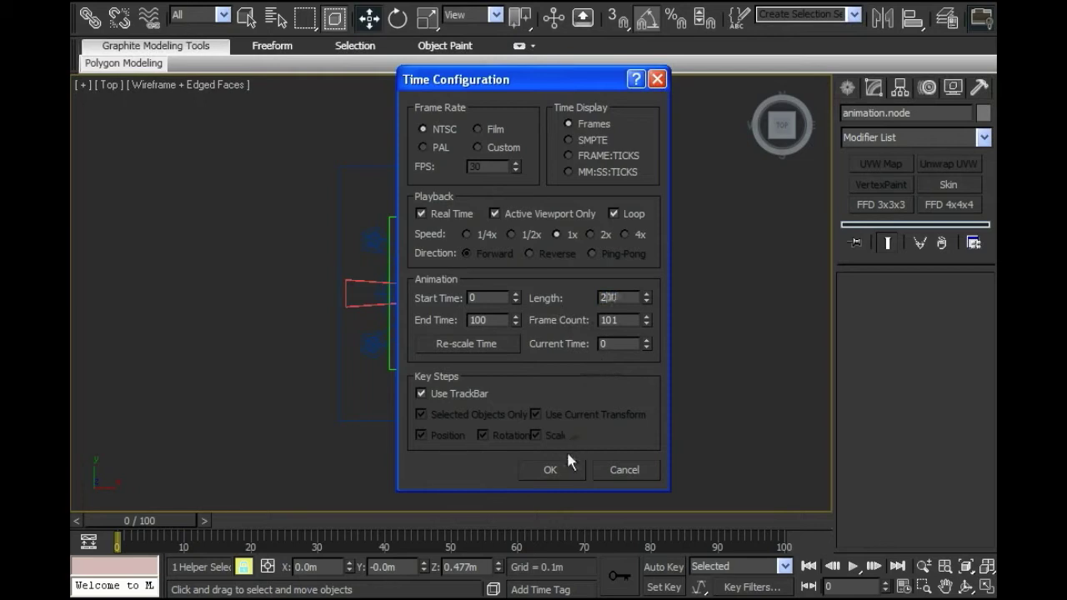
left_click(550, 470)
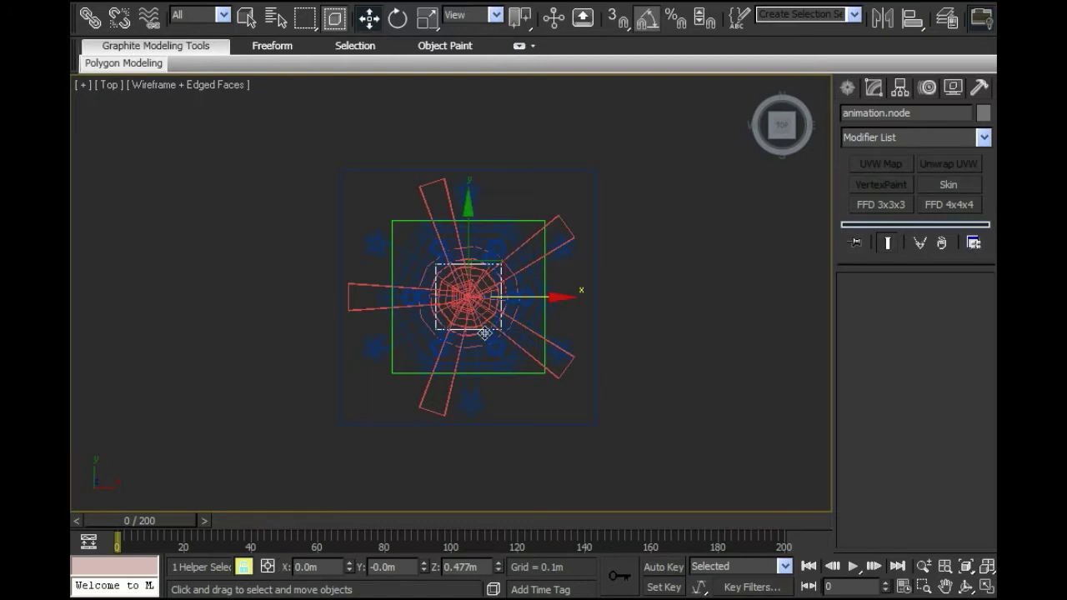
Step: Turn on Auto Key recording and move the time slider to frame 100
left_click(664, 586)
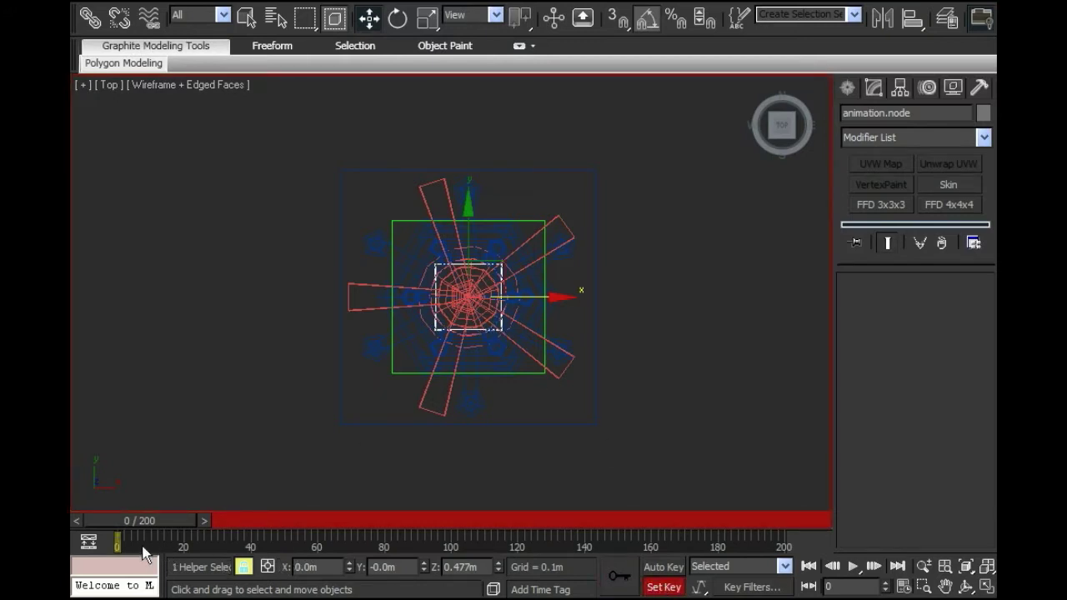
left_click_drag(117, 542, 150, 542)
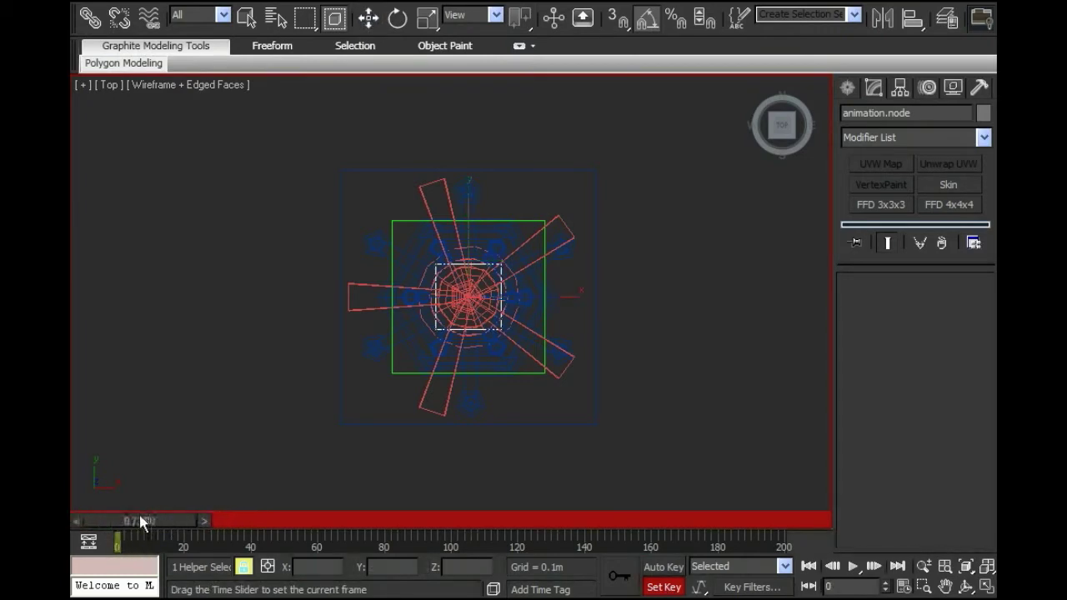
left_click(368, 18)
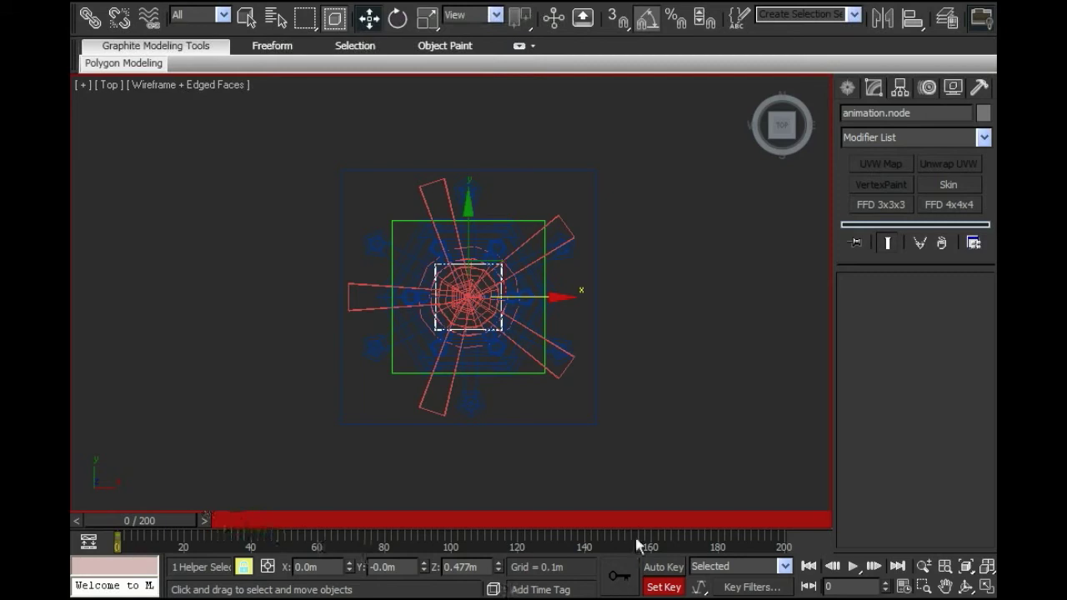
mouse_move(664, 570)
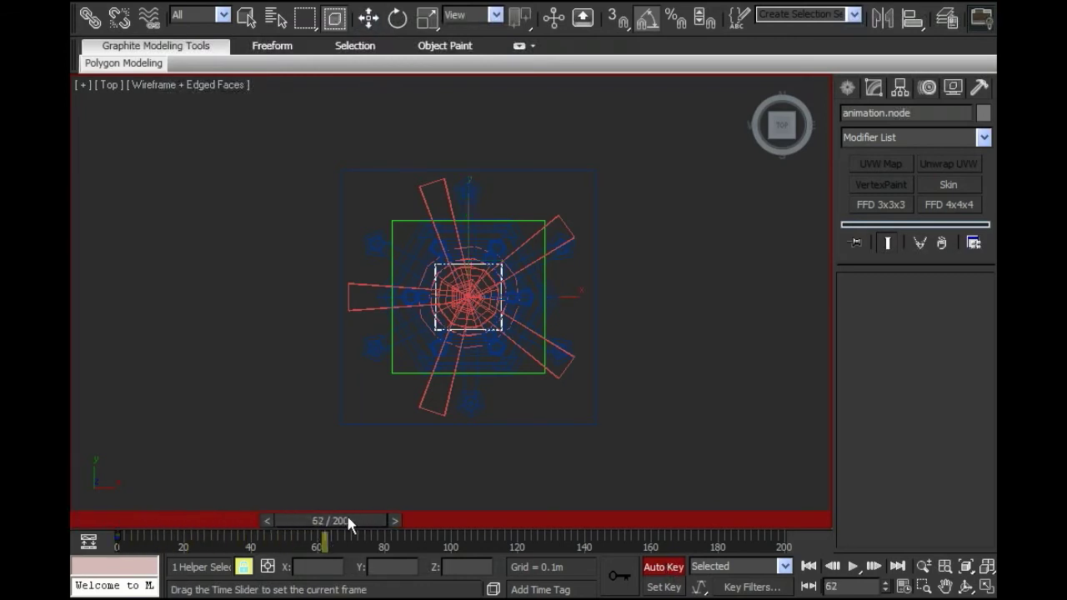
left_click_drag(323, 520, 452, 520)
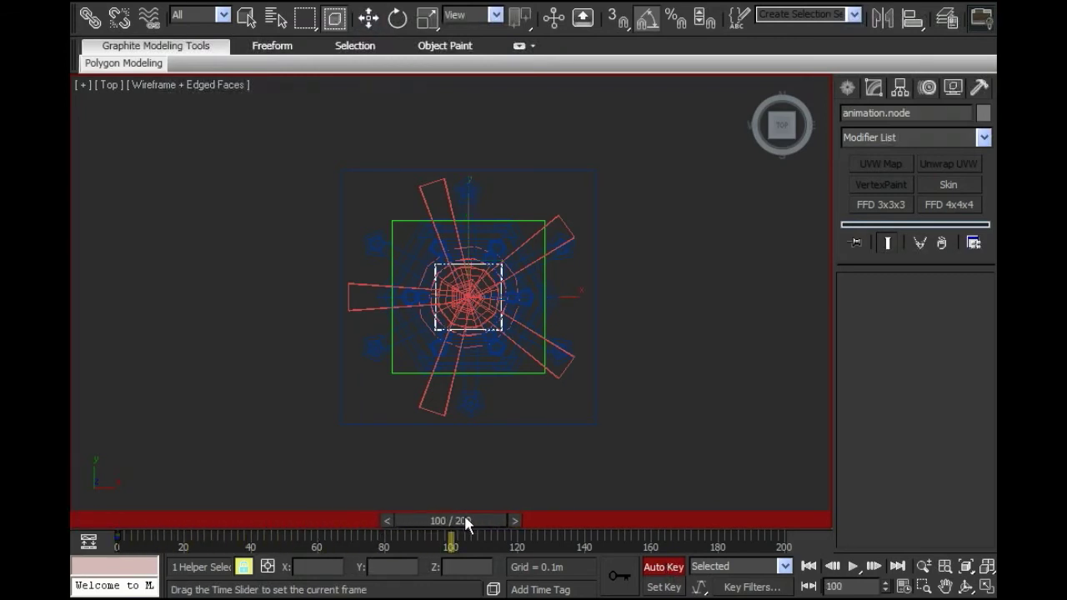
left_click(366, 19)
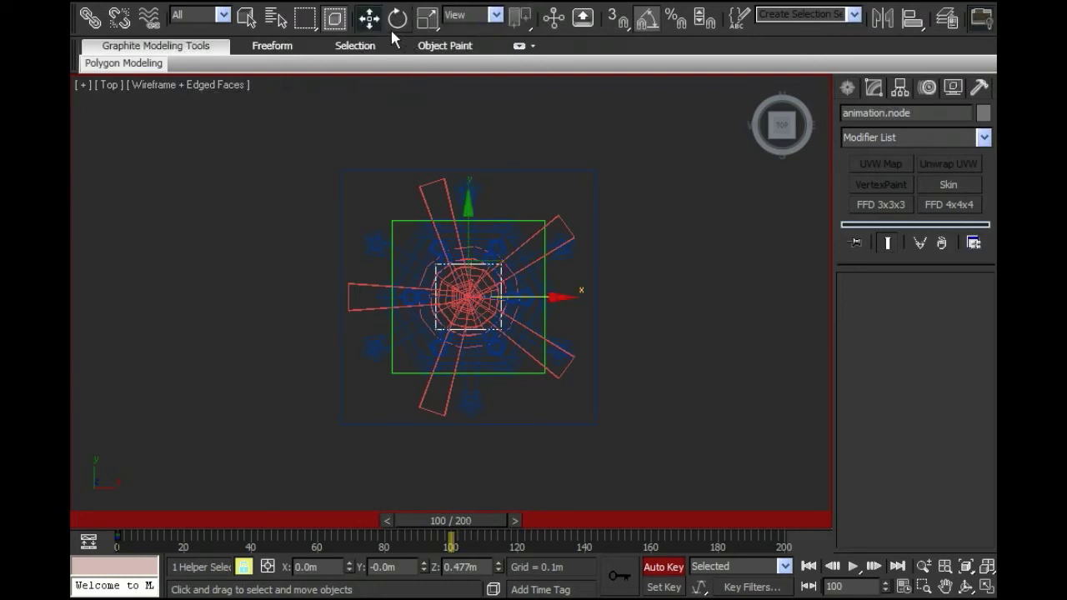
Step: Rotate the carousel helper around Z through 45 and 90 to 180 degrees at frame 100
left_click(396, 17)
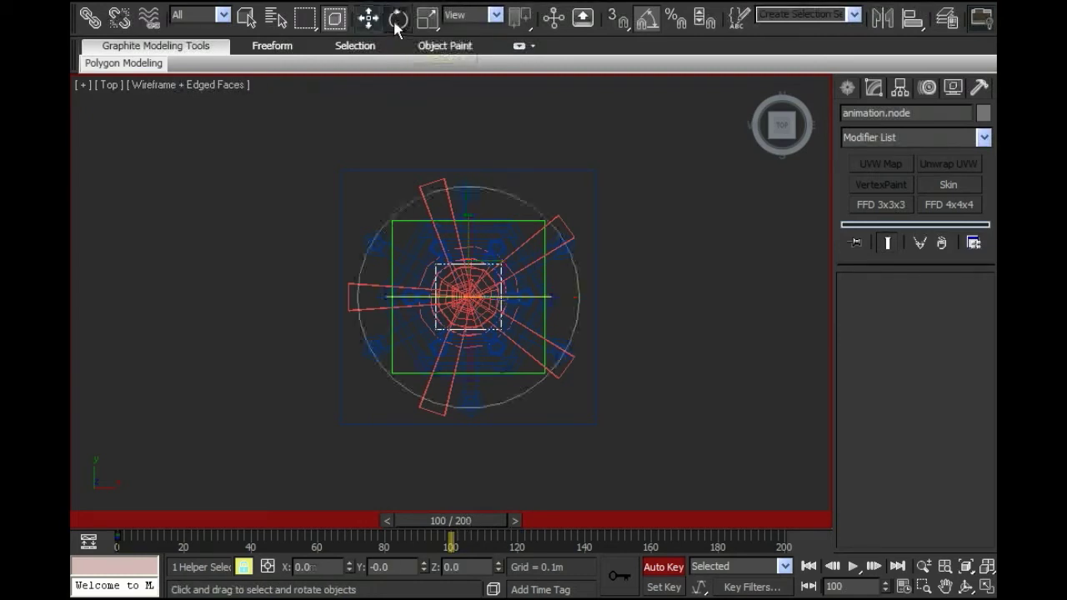
mouse_move(648, 15)
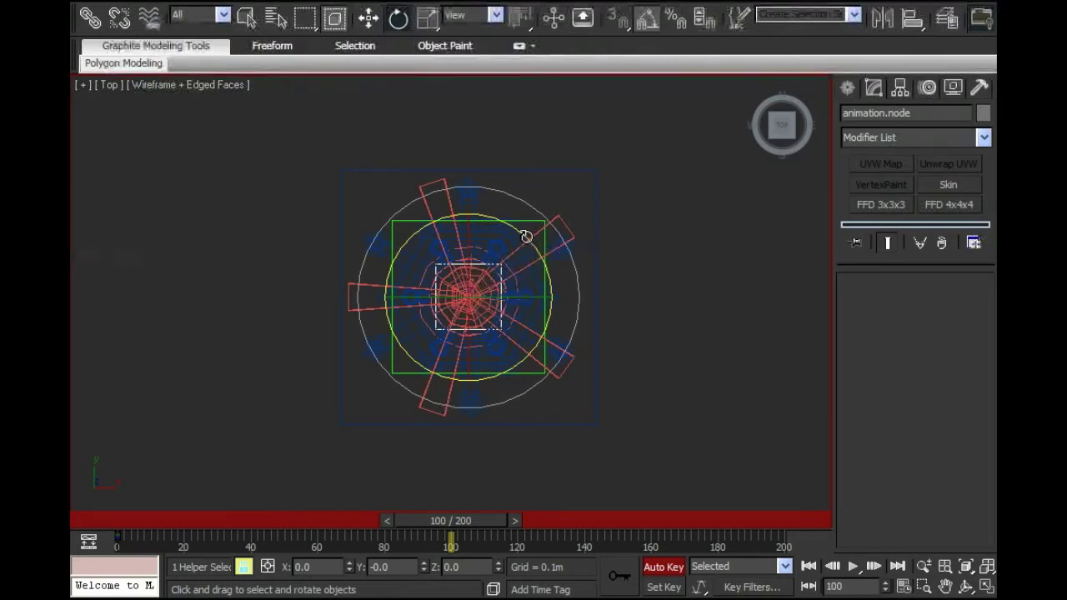
left_click_drag(525, 237, 530, 242)
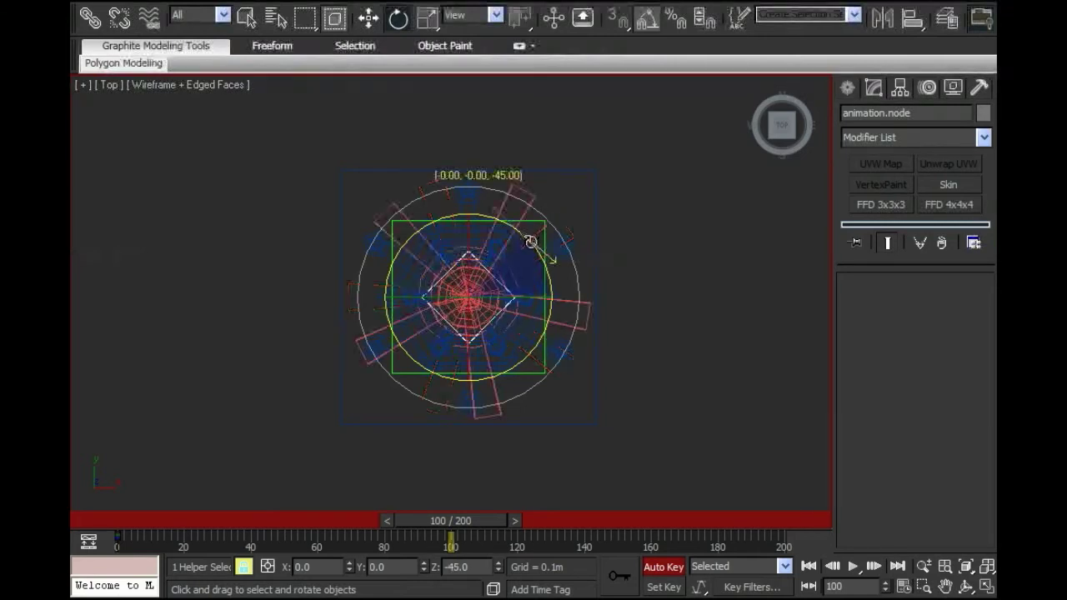
left_click_drag(530, 241, 541, 254)
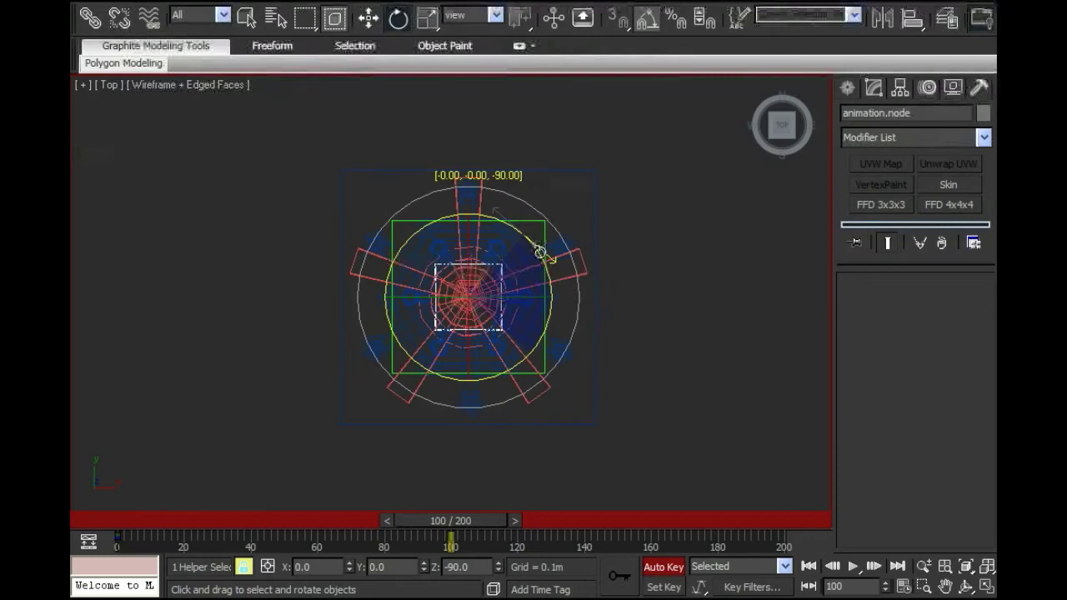
left_click_drag(542, 250, 547, 259)
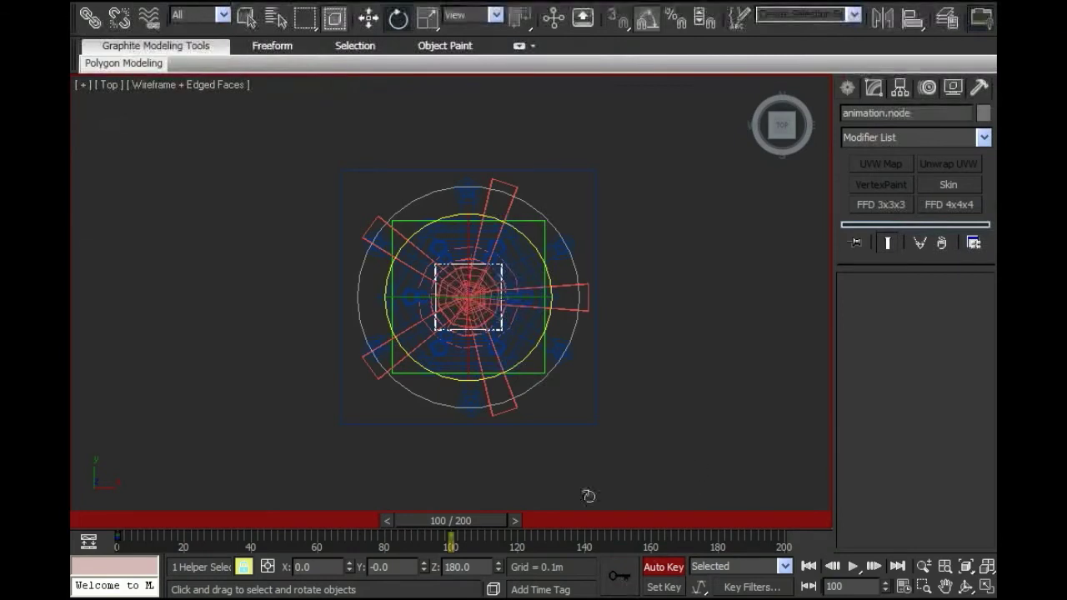
Step: At frame 200 rotate the helper further around Z, then scrub back to check the turn
left_click_drag(450, 520, 463, 520)
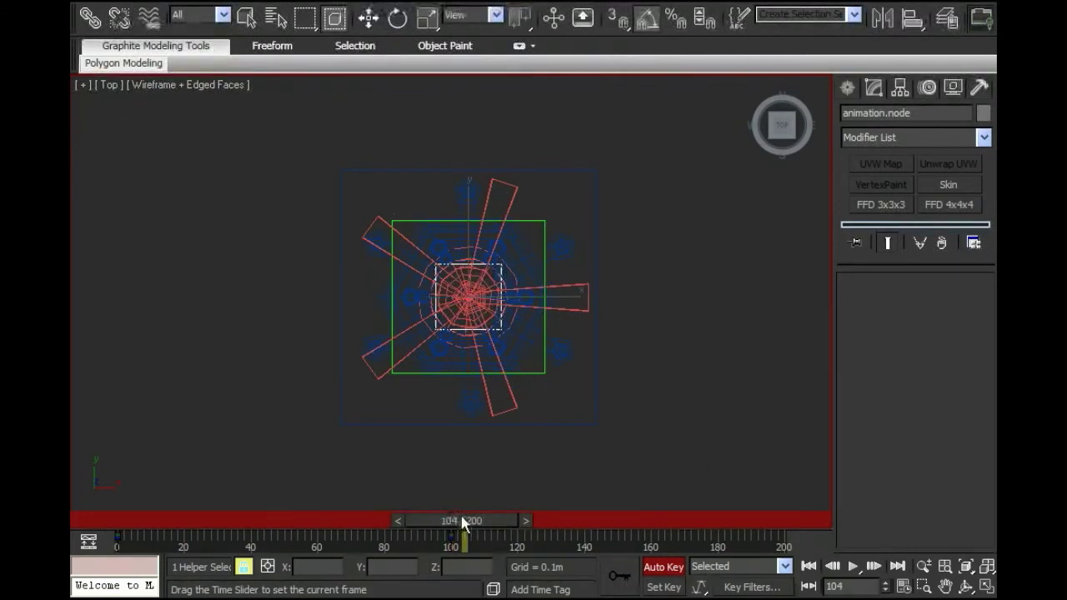
left_click_drag(463, 520, 754, 520)
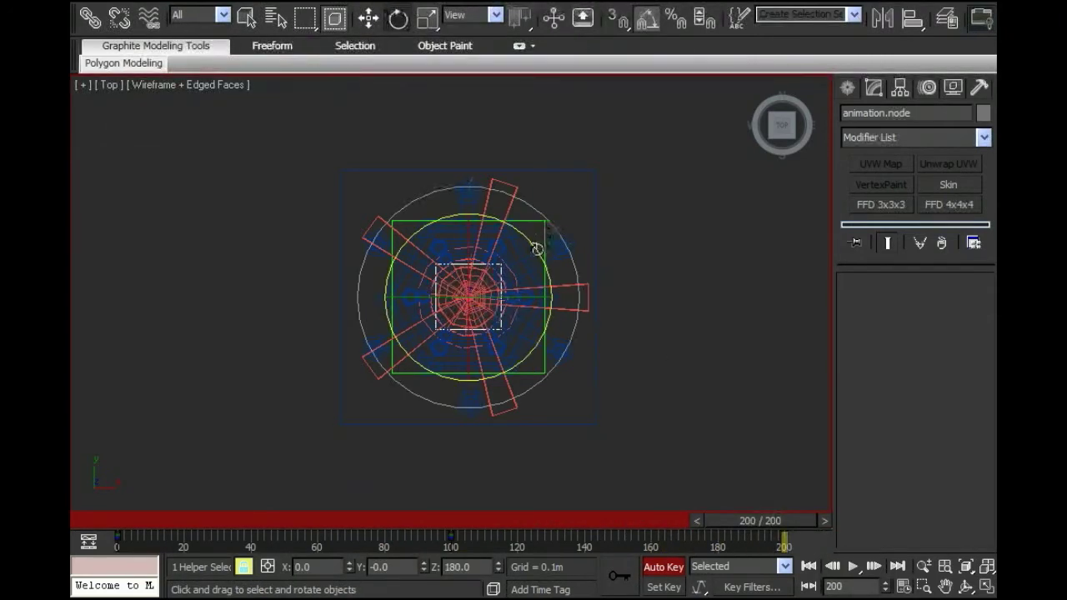
left_click_drag(537, 250, 547, 263)
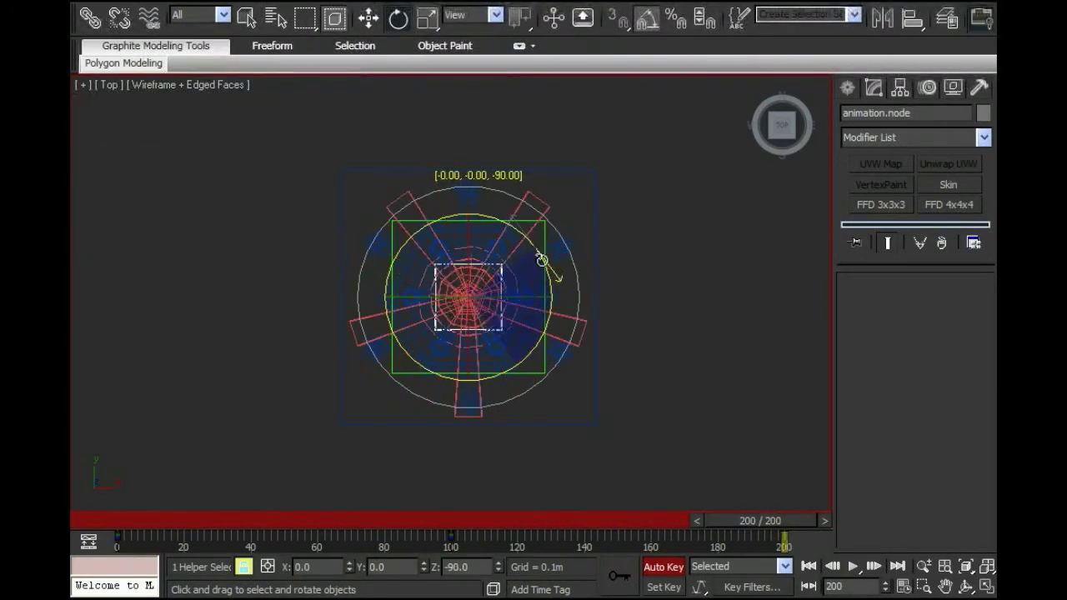
left_click_drag(541, 258, 547, 270)
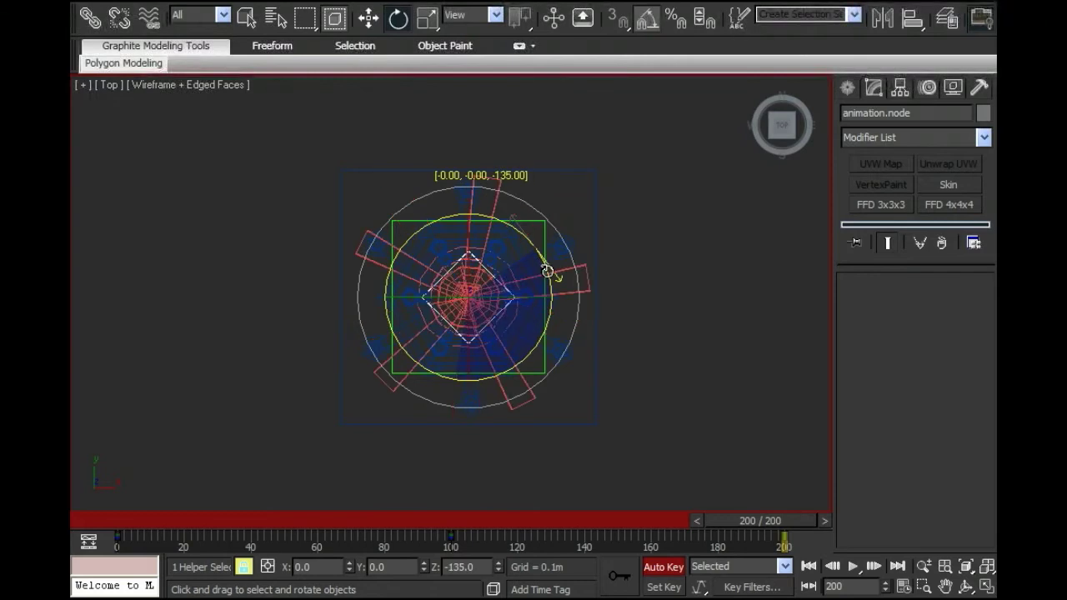
left_click_drag(547, 270, 643, 427)
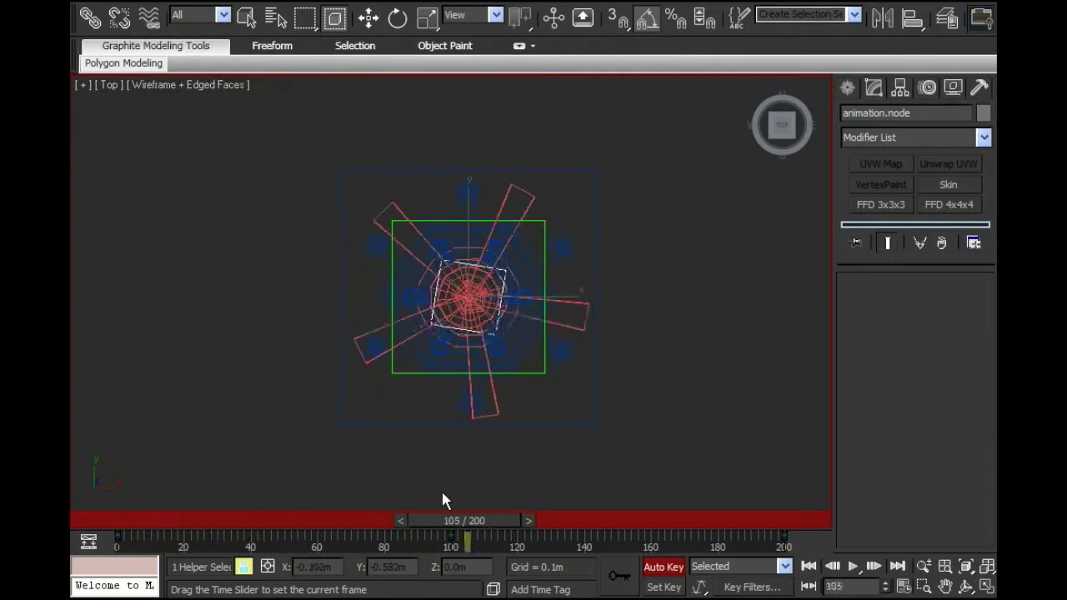
left_click_drag(467, 533, 203, 533)
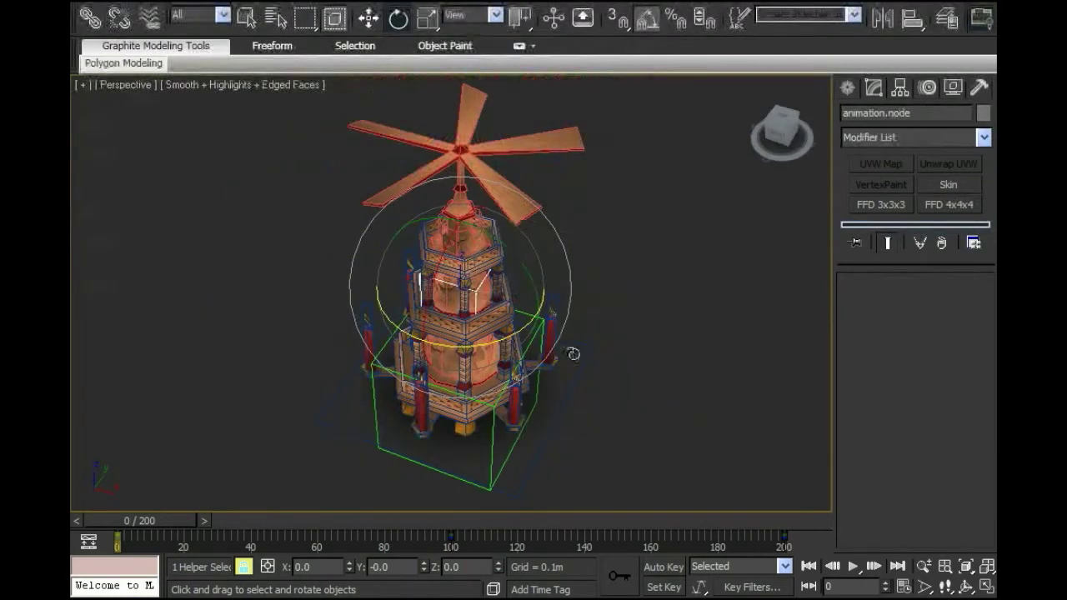
left_click_drag(574, 353, 628, 369)
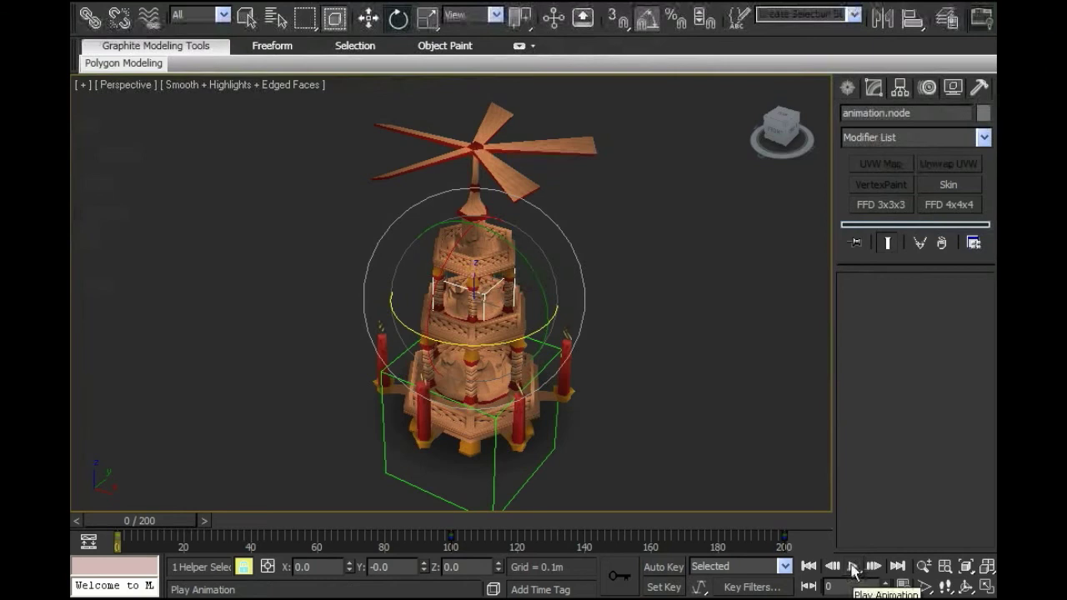
left_click(850, 567)
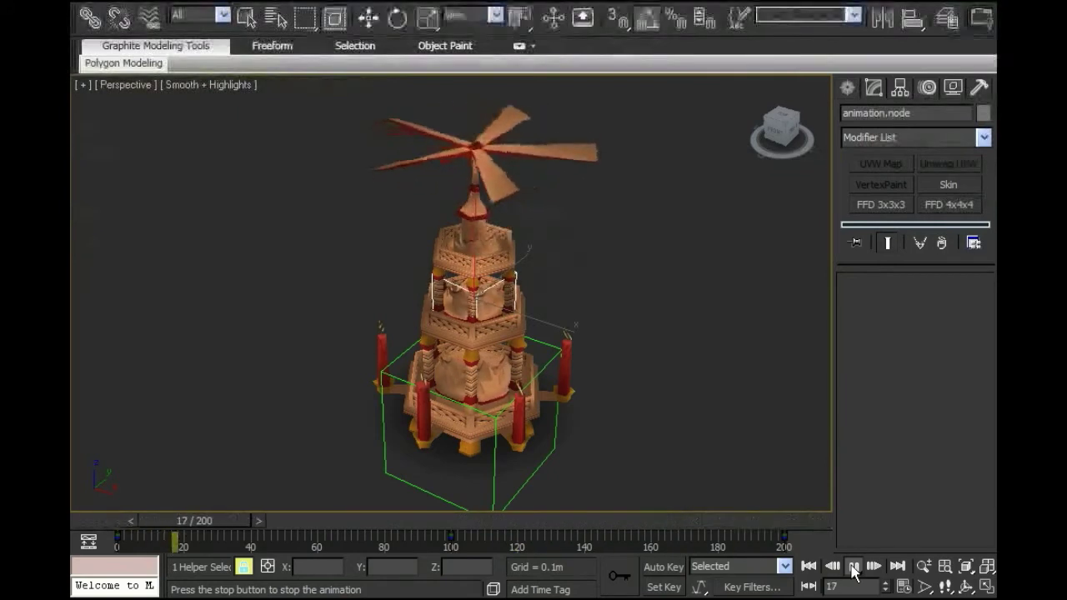
left_click(852, 567)
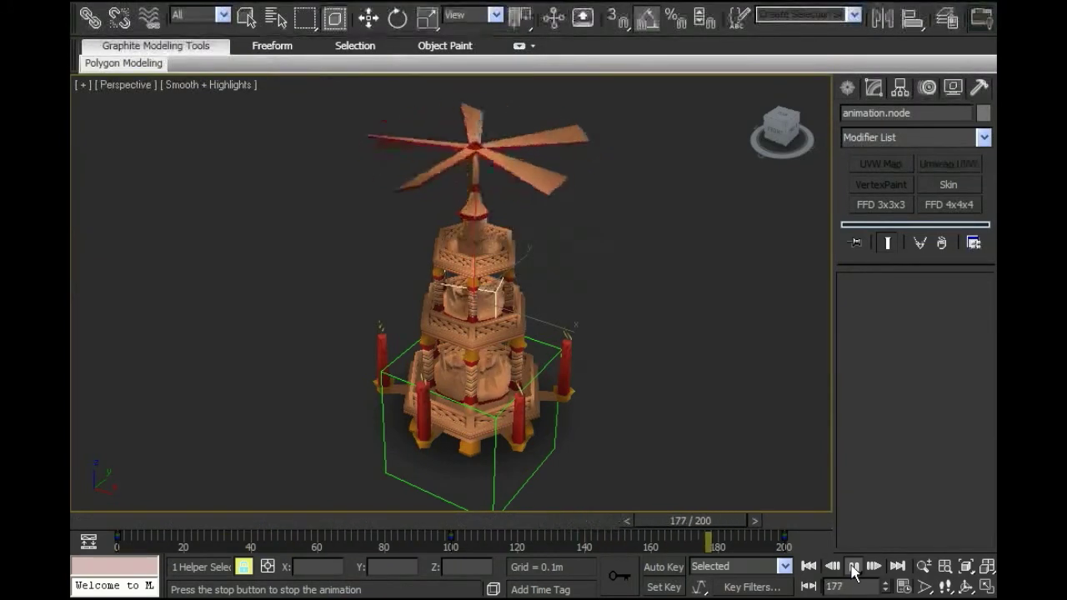
left_click(853, 567)
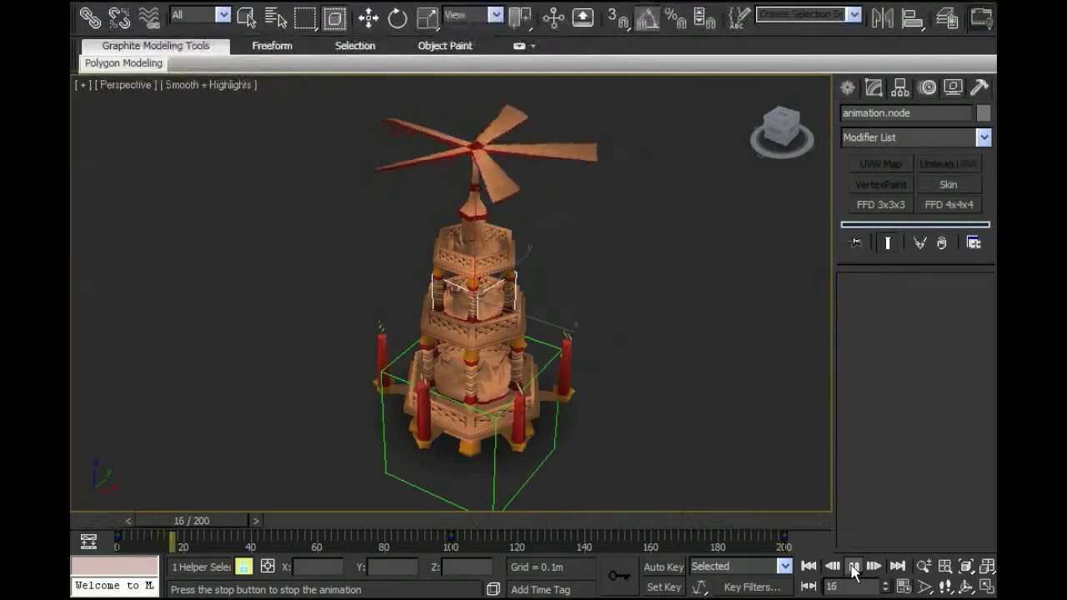
left_click(854, 566)
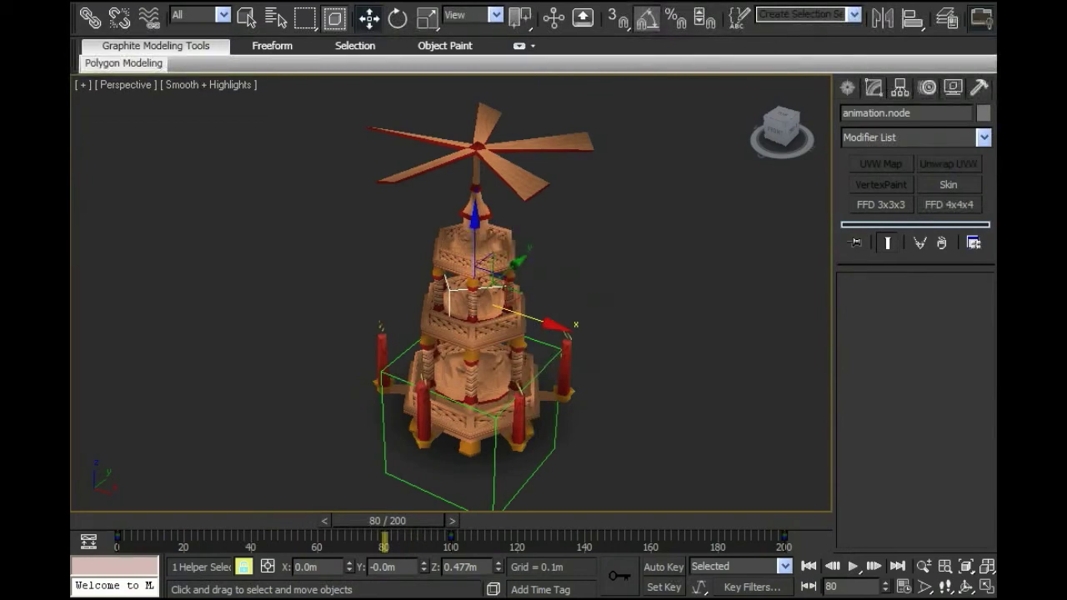
mouse_move(675, 420)
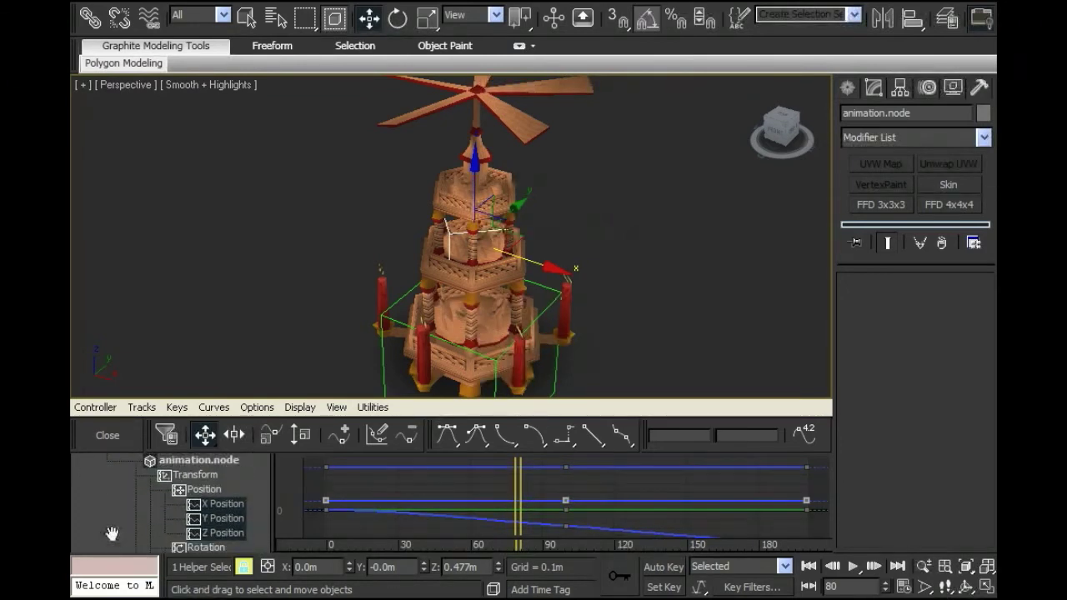
Step: Scroll the Curve Editor track list down to the Z Rotation track
scroll("down", 3)
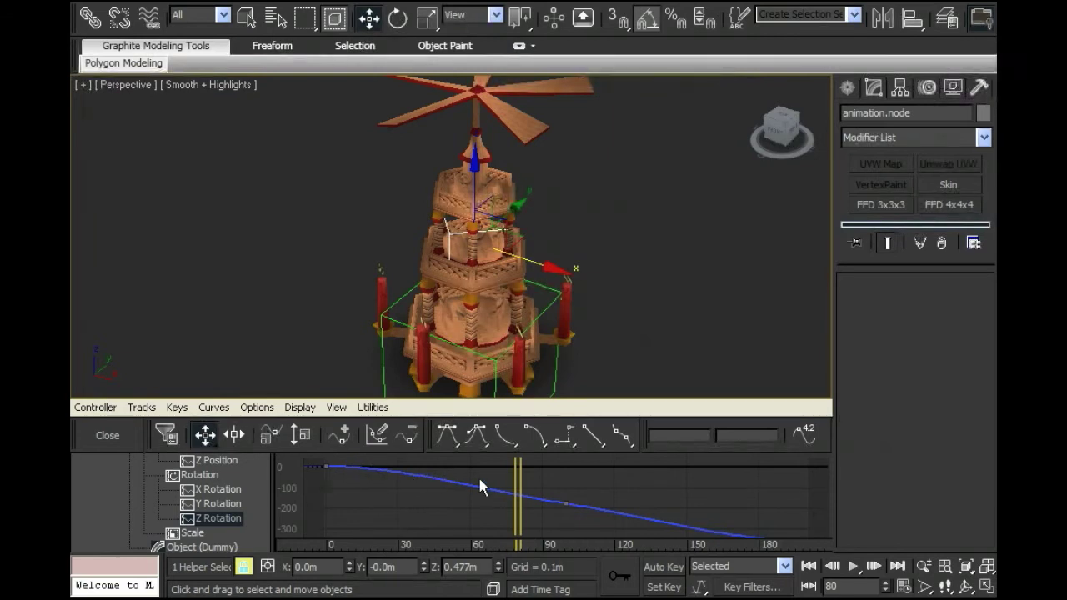
mouse_move(665, 468)
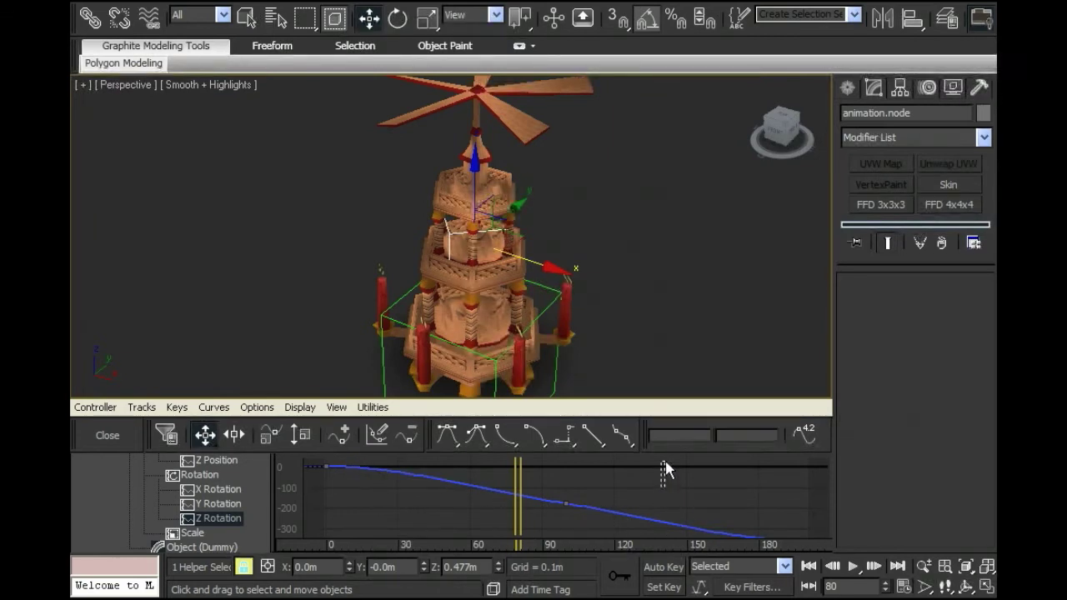
mouse_move(258, 518)
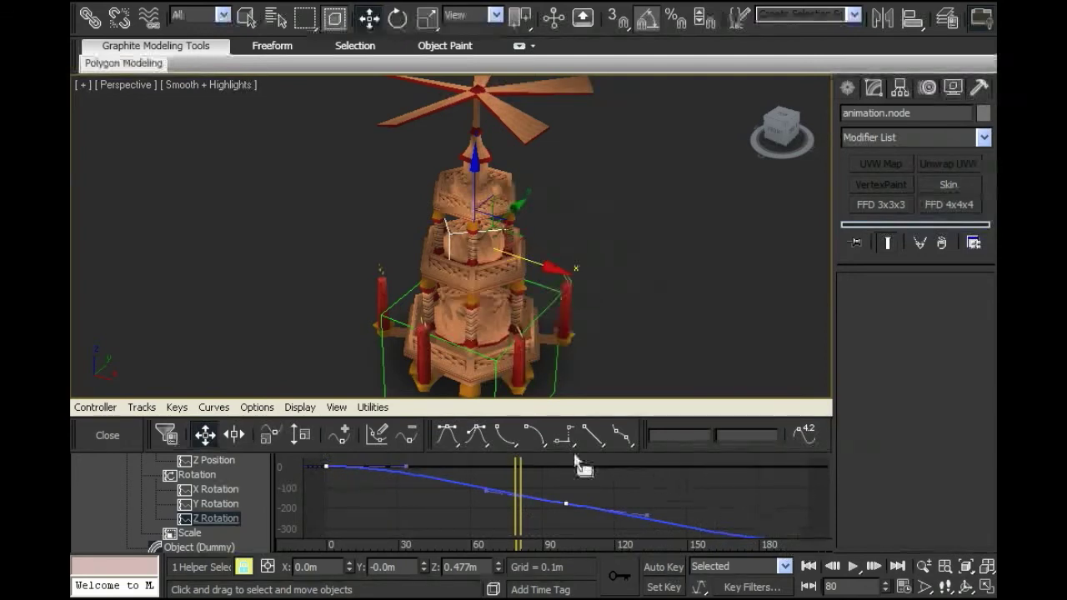
mouse_move(590, 440)
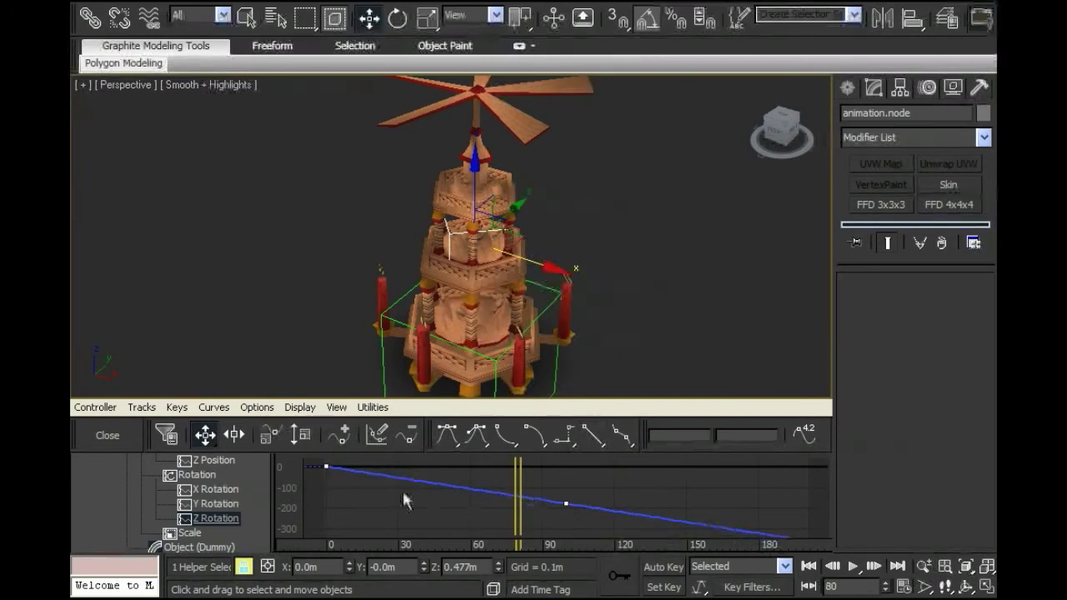
mouse_move(853, 567)
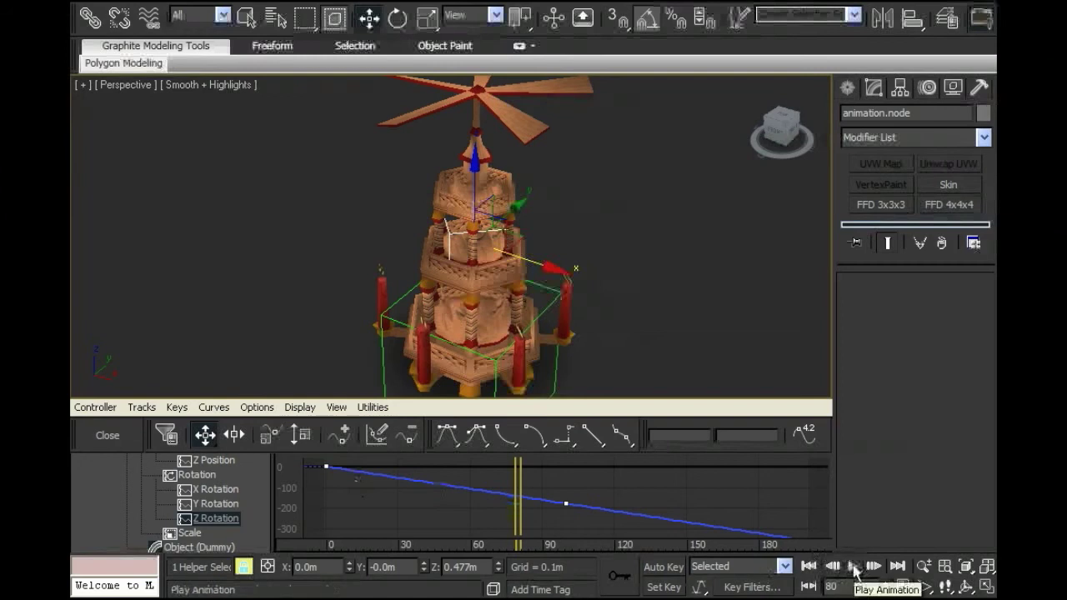
Step: Play the animation, then scrub to frame 200, back through, and return to frame 0
left_click(853, 567)
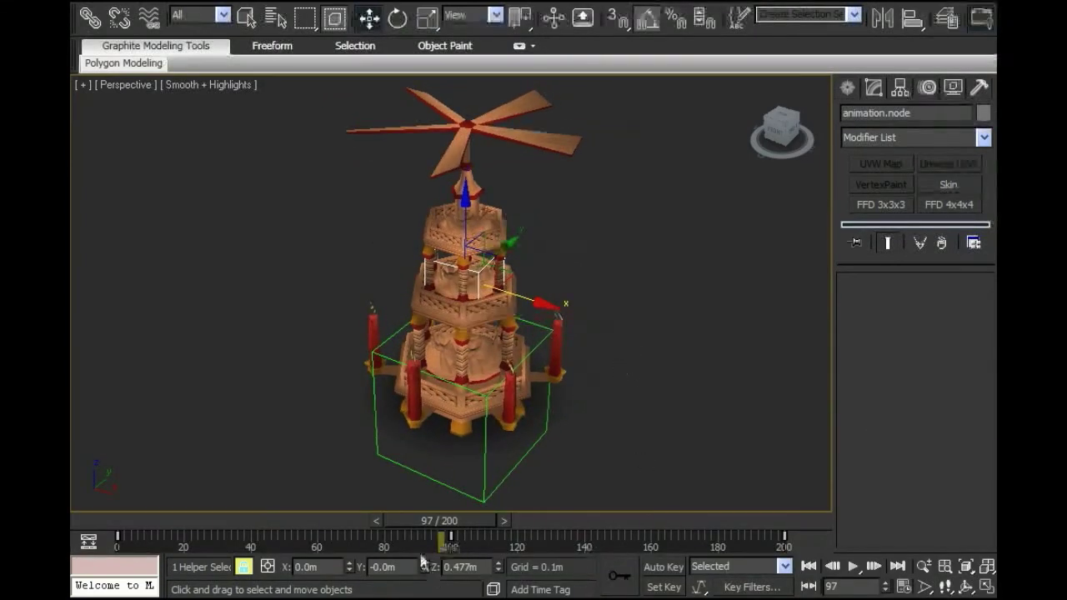
left_click_drag(417, 536, 783, 536)
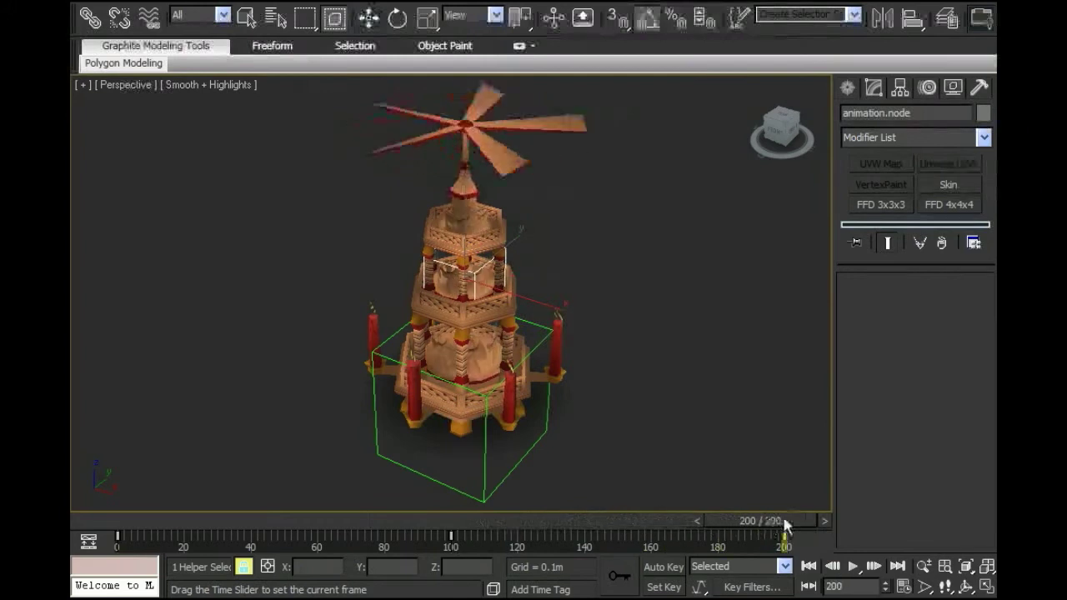
left_click_drag(784, 535, 220, 535)
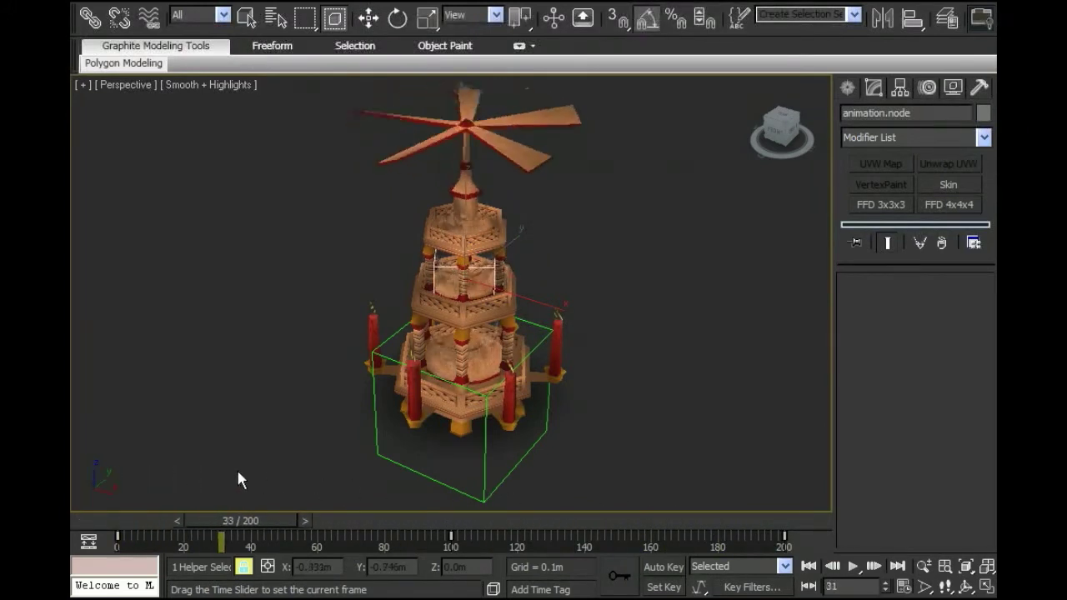
left_click_drag(220, 536, 630, 537)
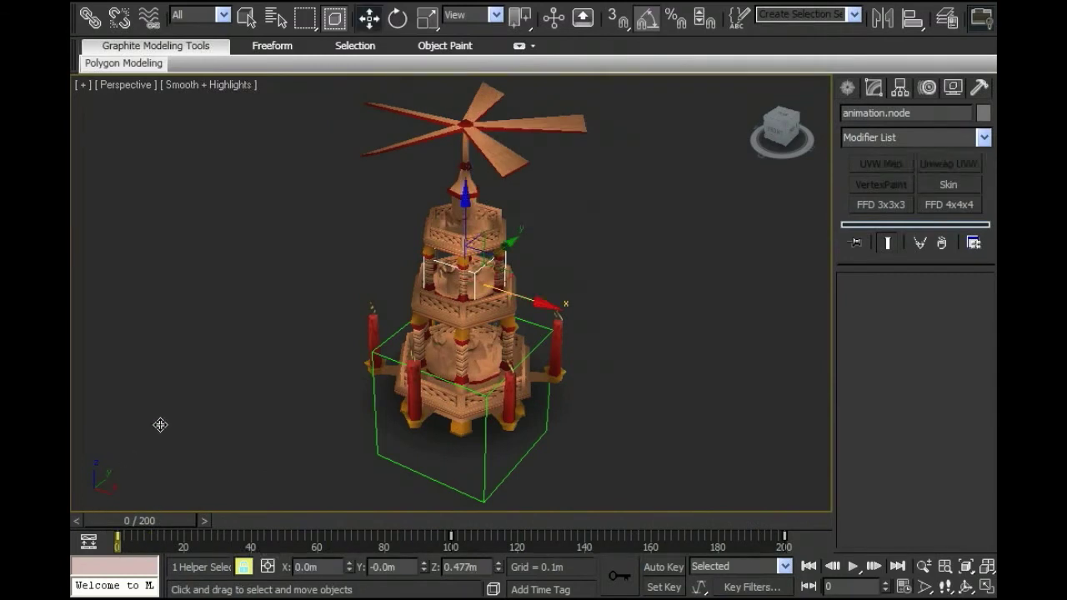
mouse_move(263, 391)
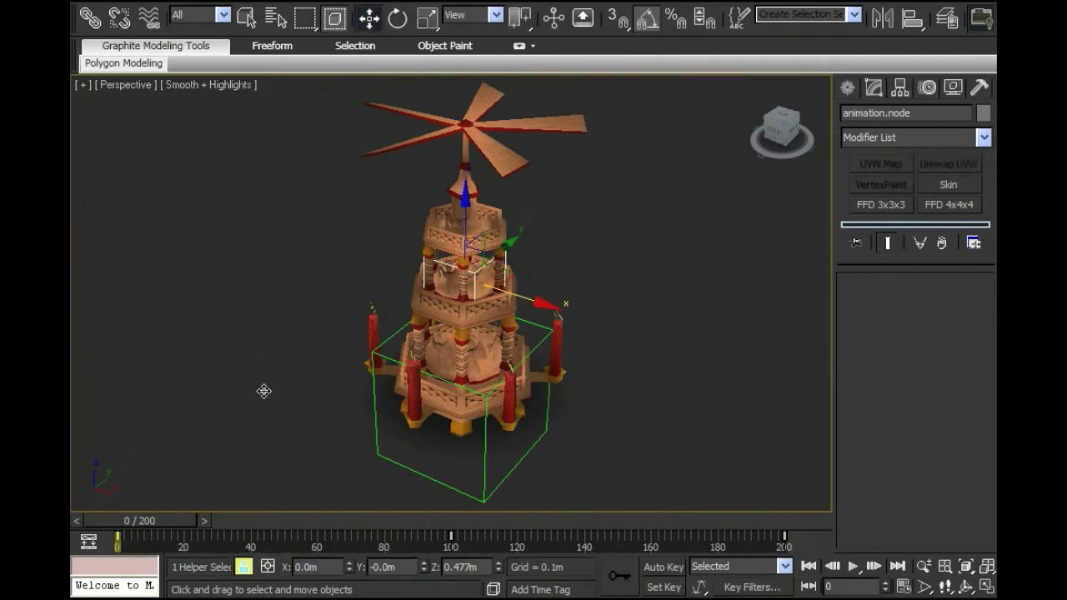
mouse_move(295, 300)
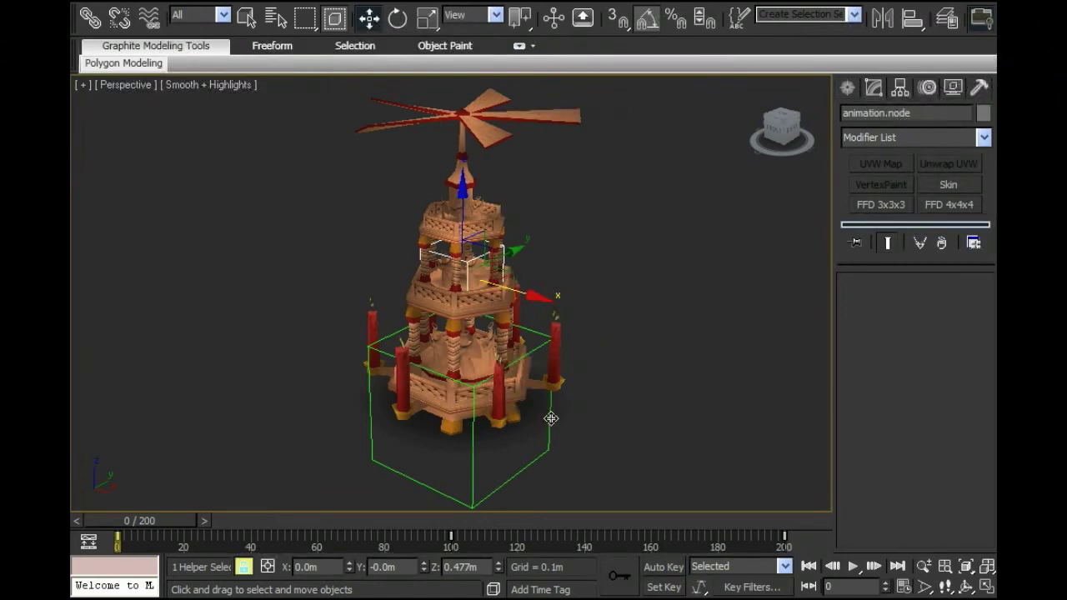
mouse_move(513, 397)
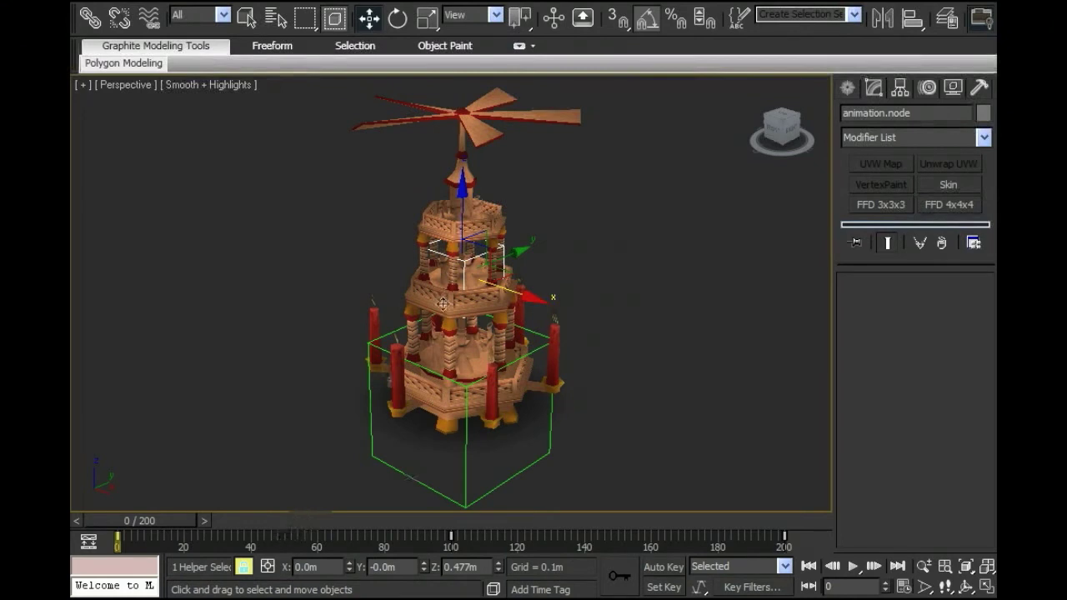
Step: Clear the selection and start a scene export from the Application menu
left_click(559, 253)
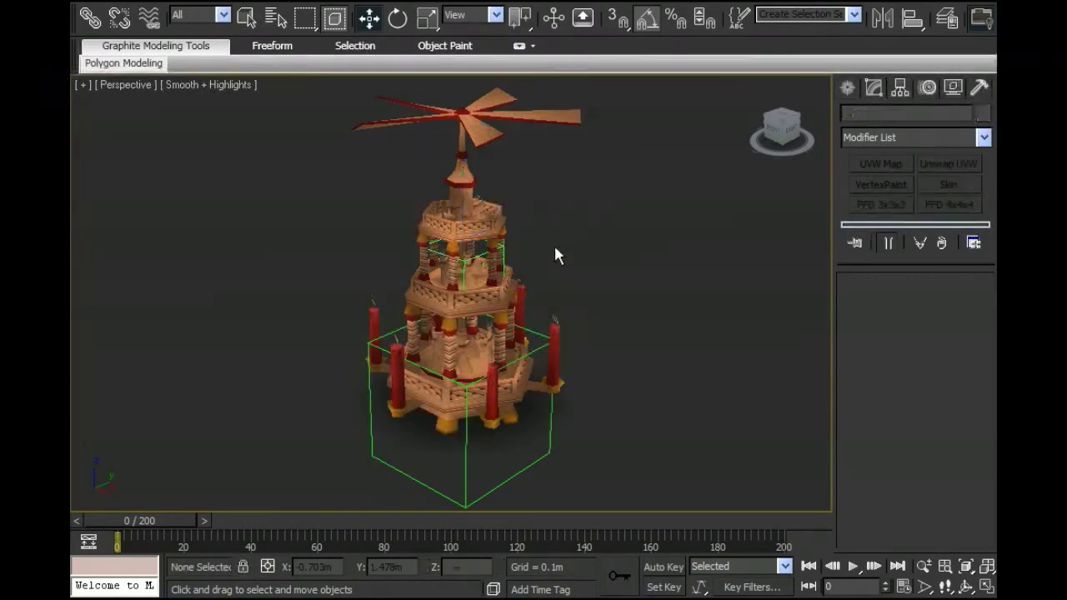
left_click(464, 375)
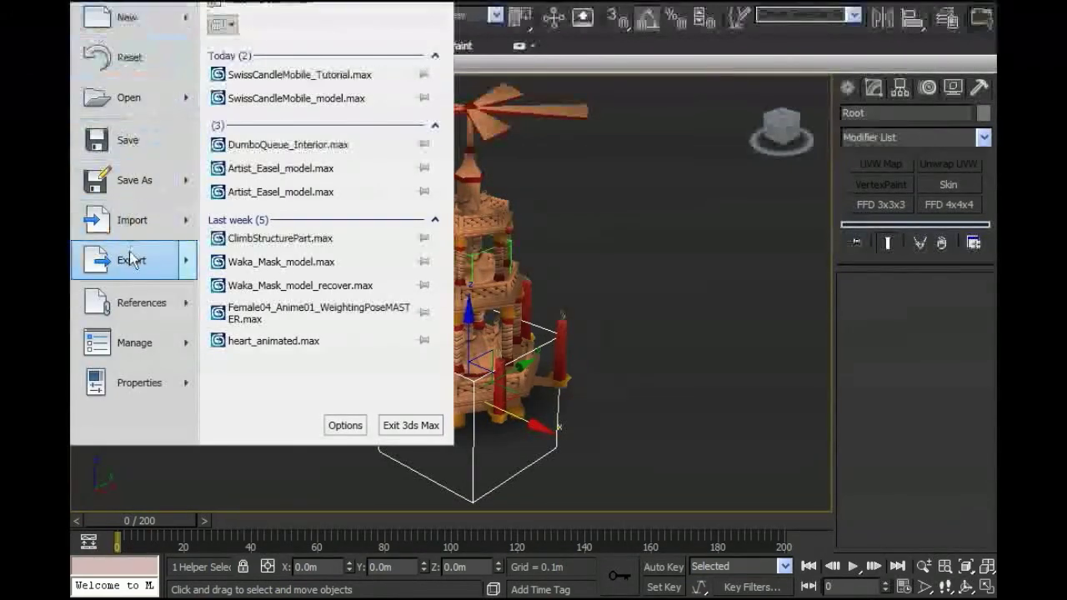
left_click(130, 260)
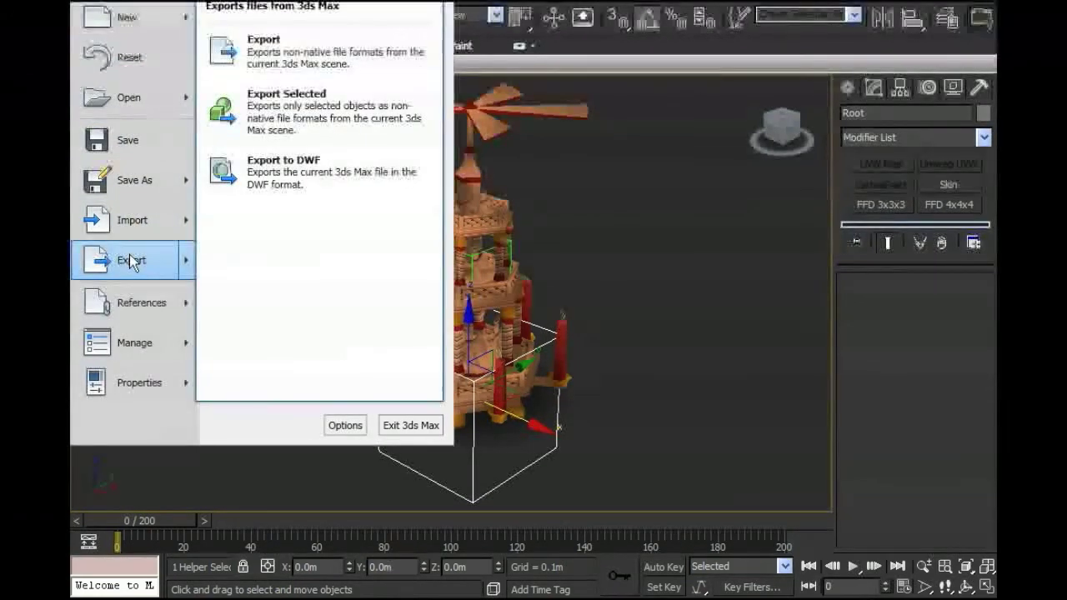
left_click(263, 38)
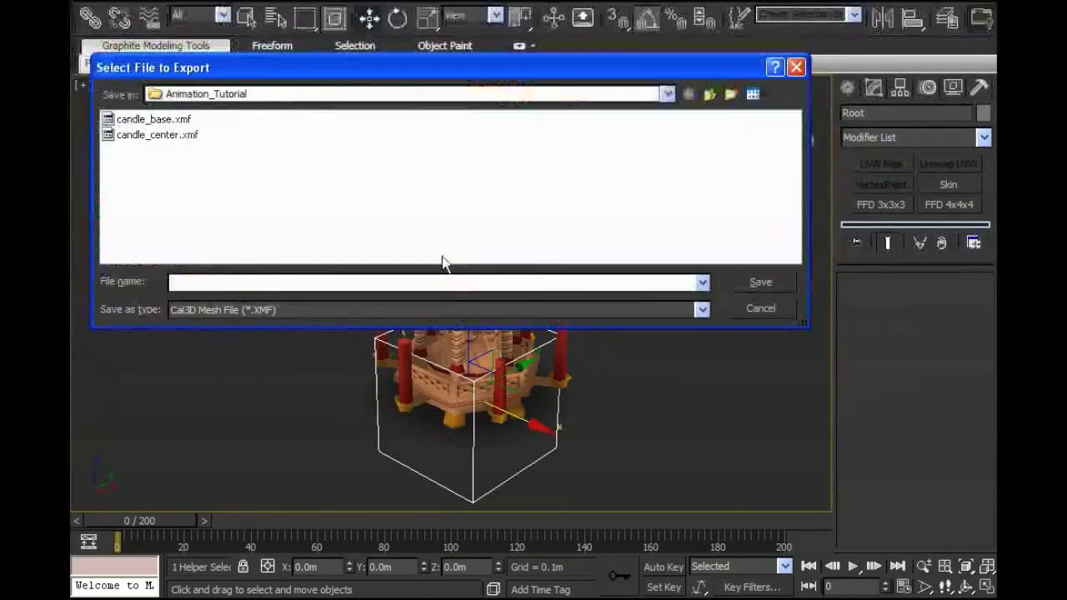
Step: Choose Cal3D Animation File (*.XAF) format and name the file candle_animation.xaf
left_click(700, 309)
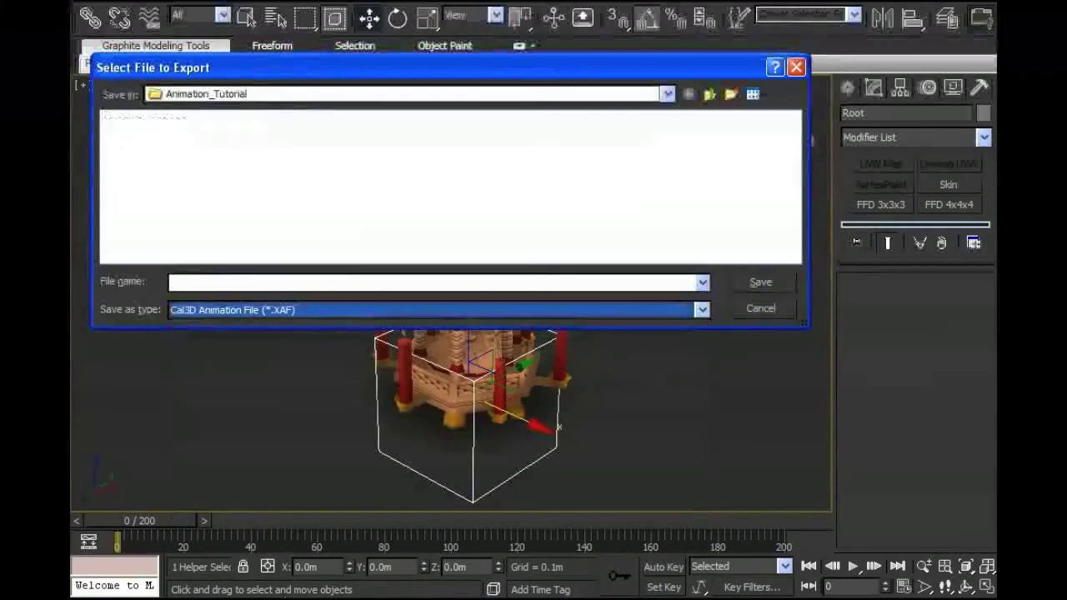
left_click(287, 283)
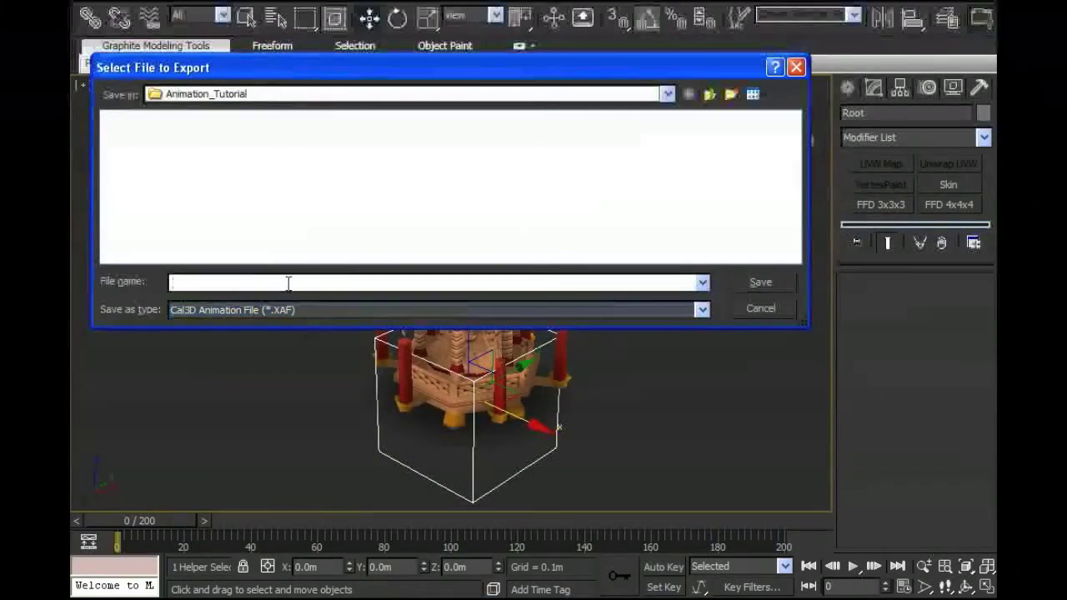
type("candle_anima")
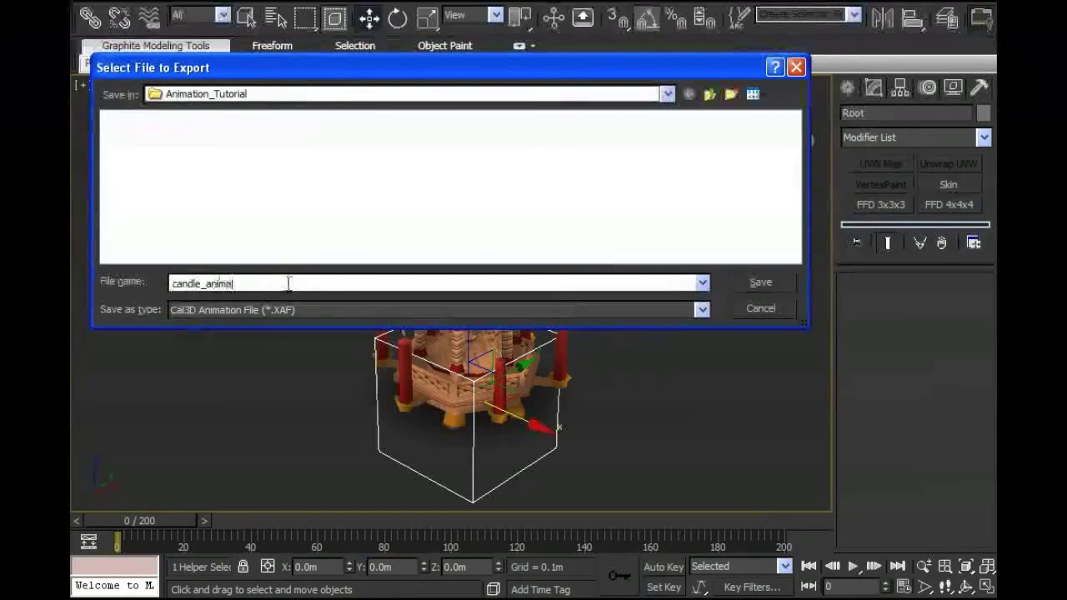
type("tion.xaf")
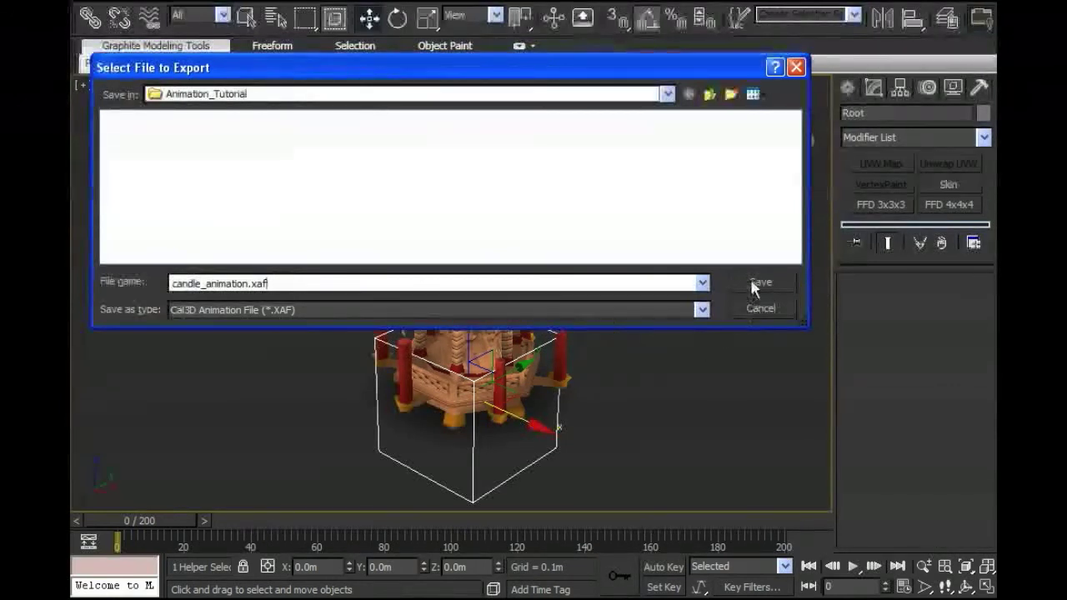
Step: Save the export and in the Cal3D wizard leave only animation.node checked, Root excluded
left_click(760, 283)
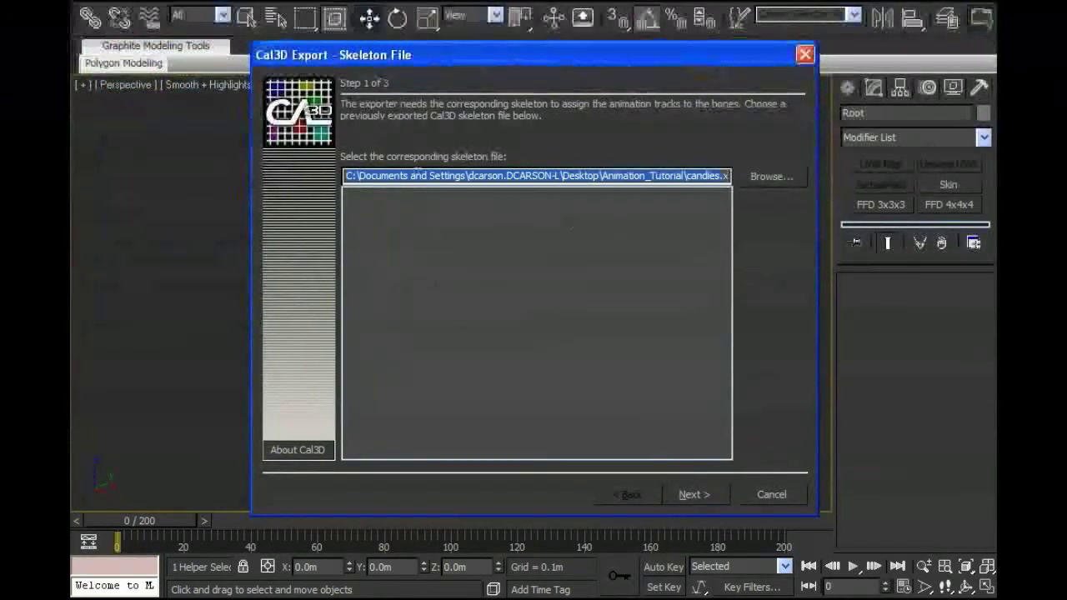
mouse_move(703, 204)
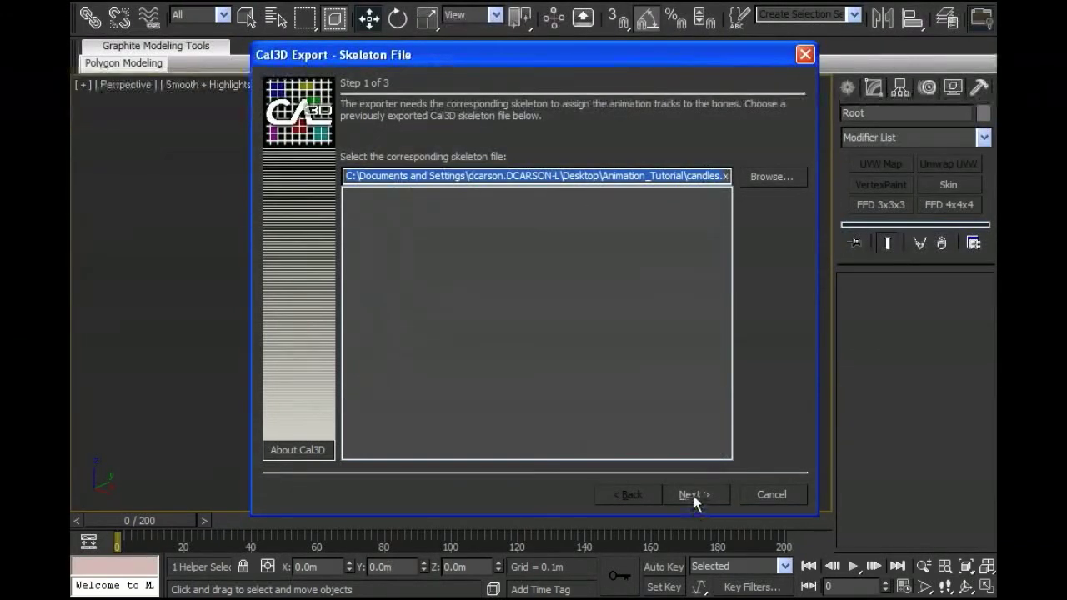
mouse_move(720, 525)
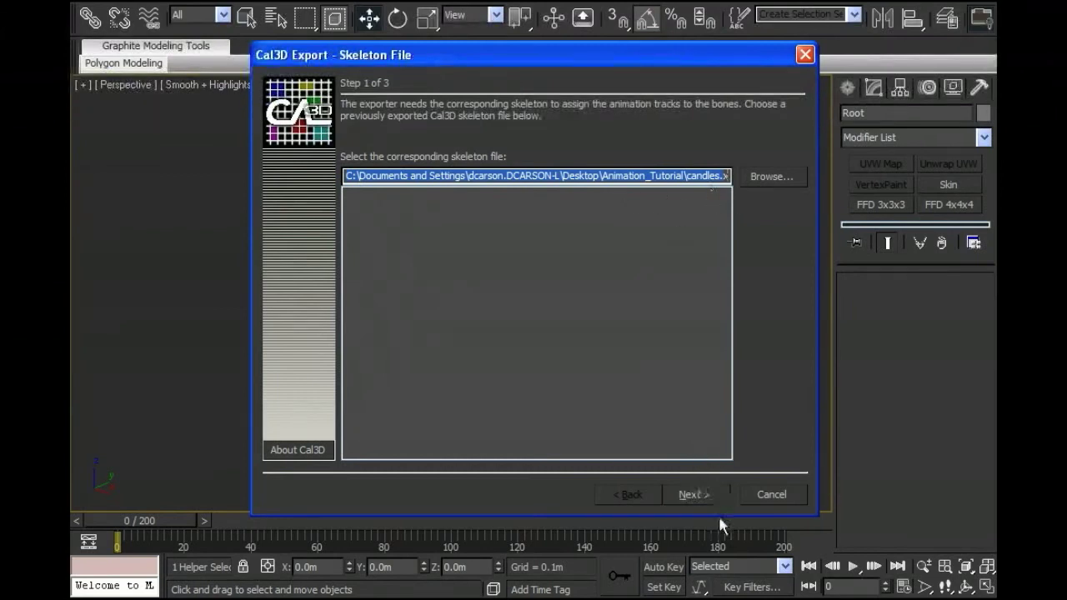
left_click(693, 494)
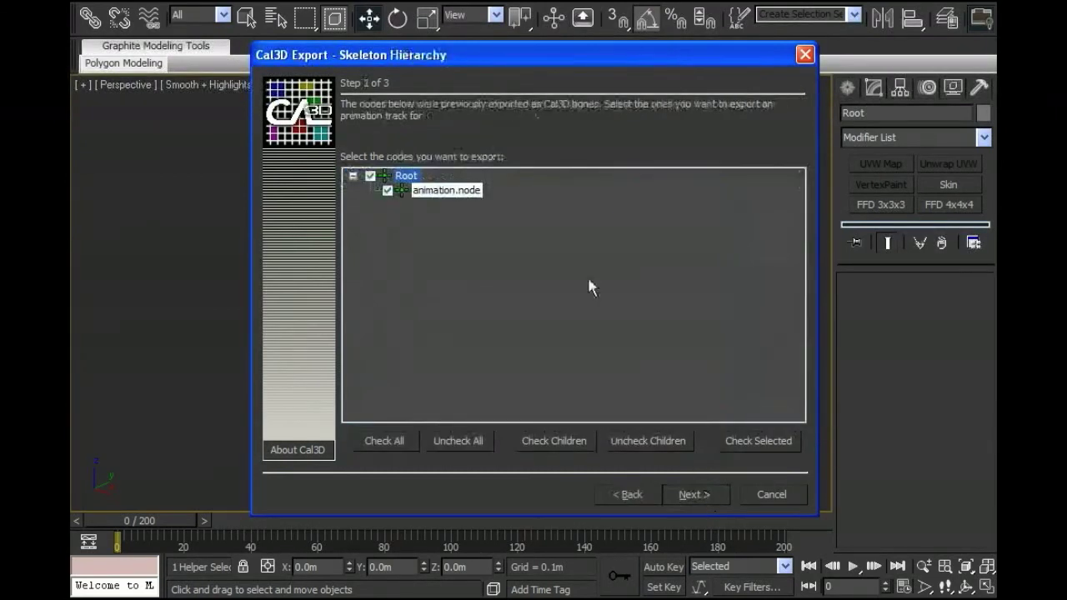
left_click(693, 494)
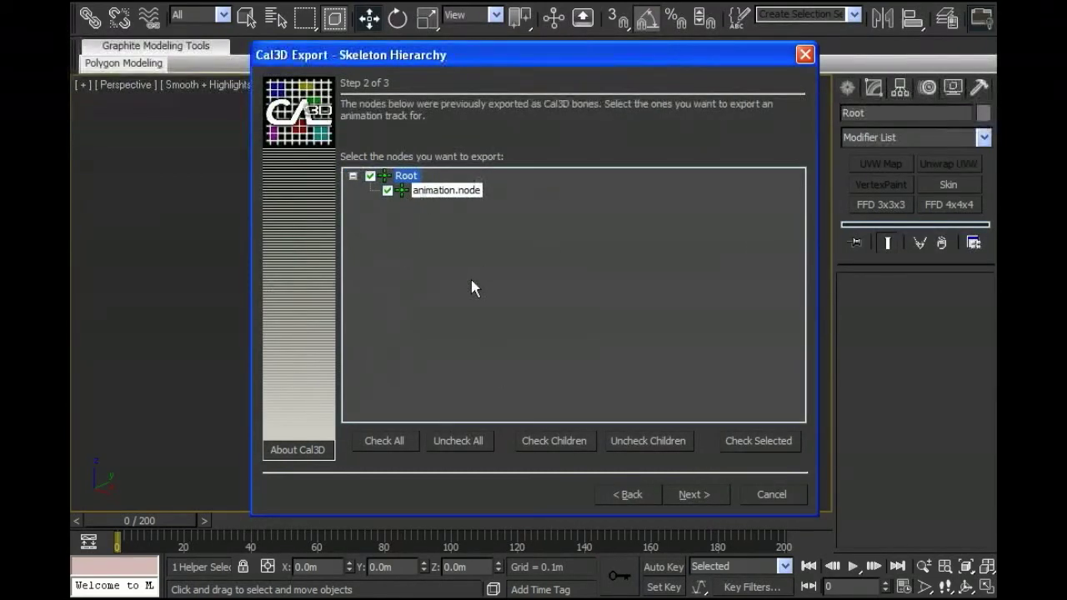
mouse_move(457, 260)
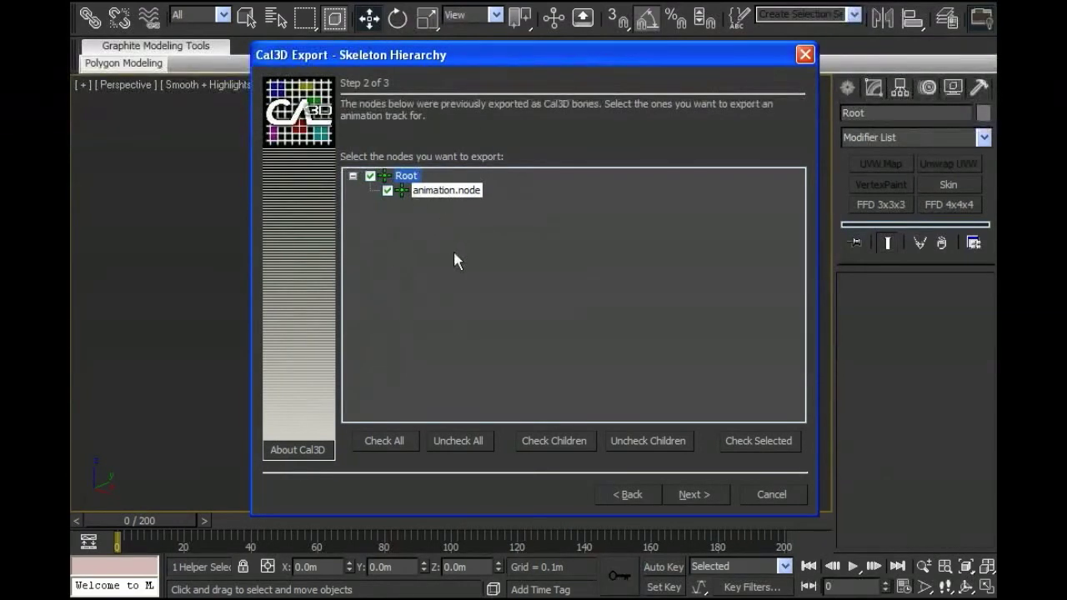
mouse_move(420, 252)
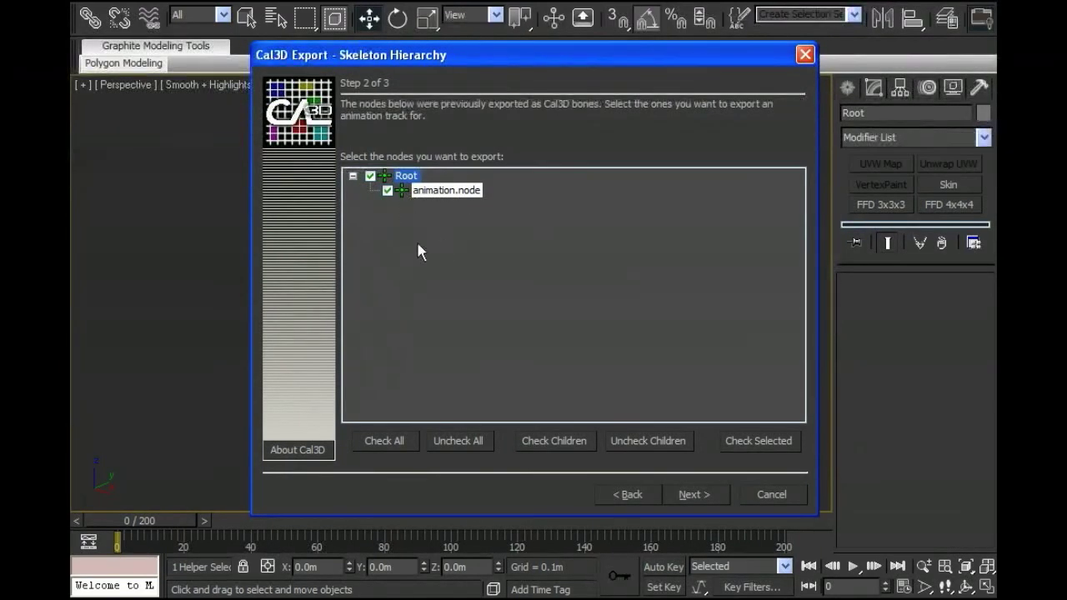
mouse_move(380, 207)
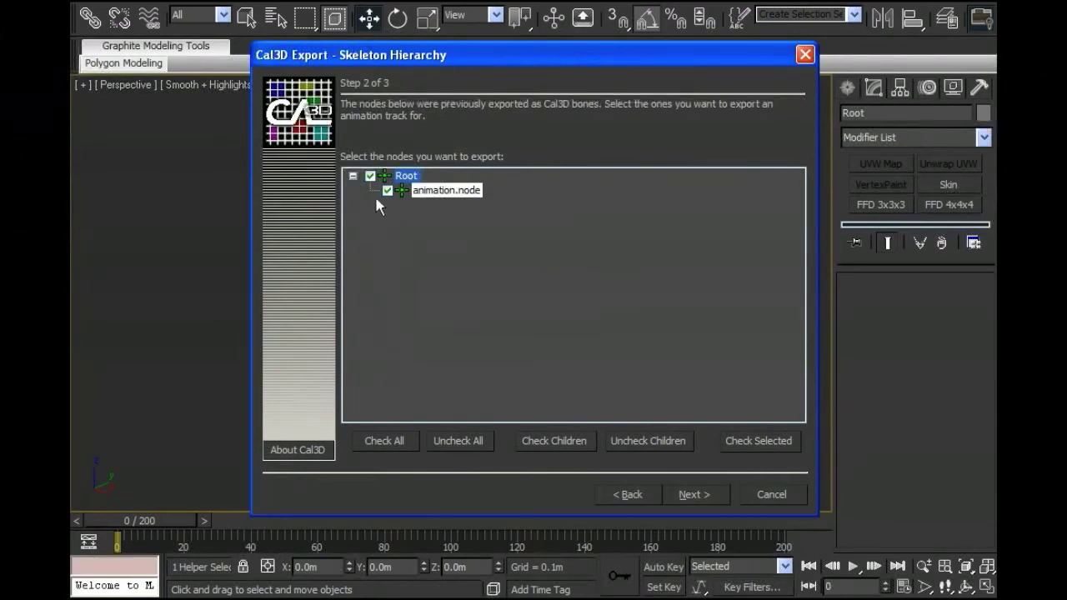
mouse_move(400, 185)
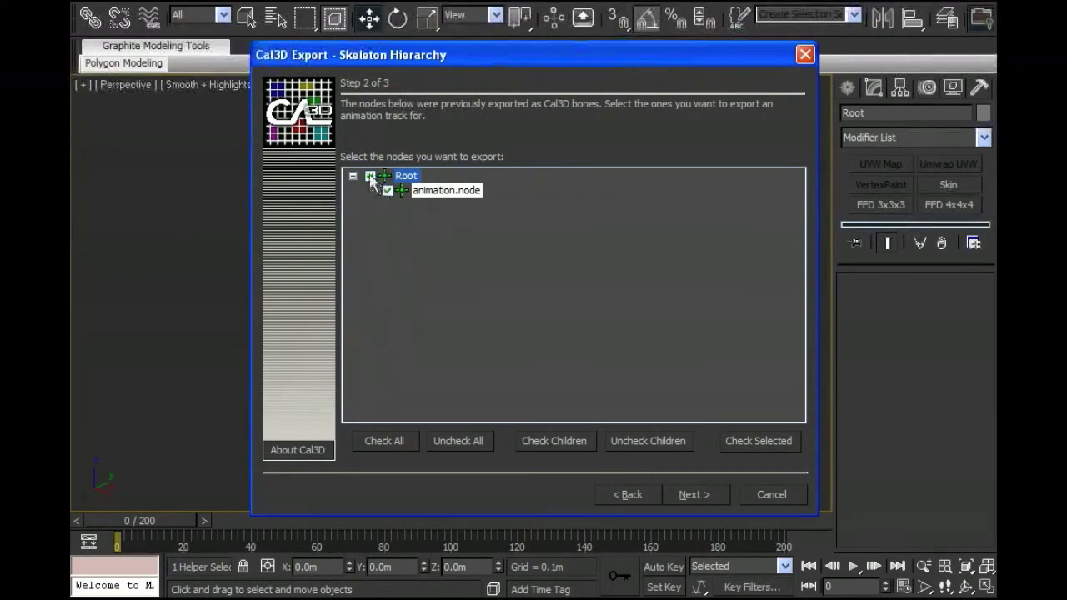
left_click(370, 175)
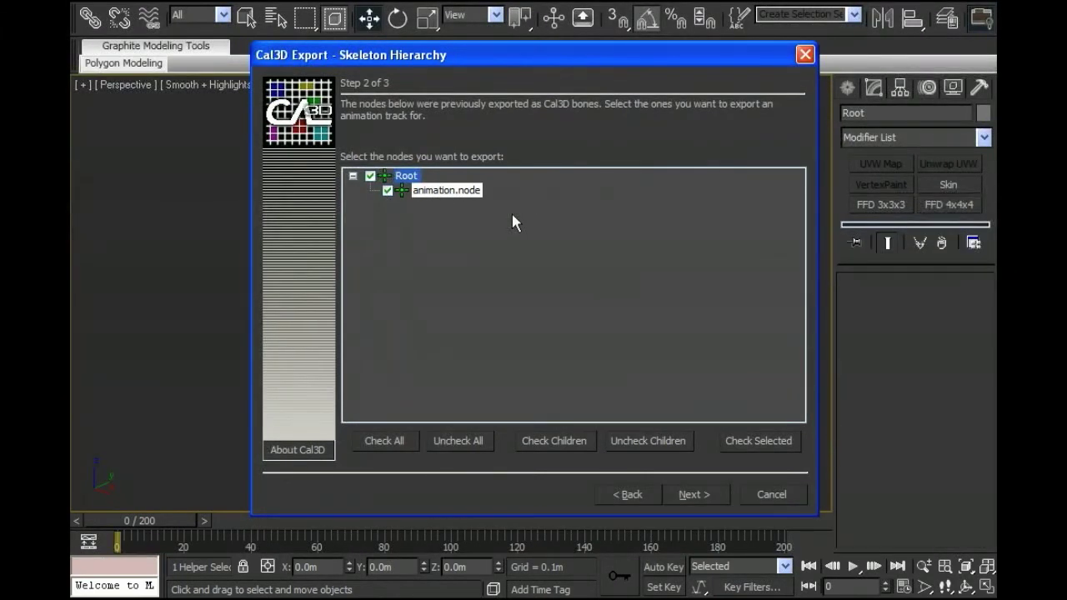
mouse_move(420, 213)
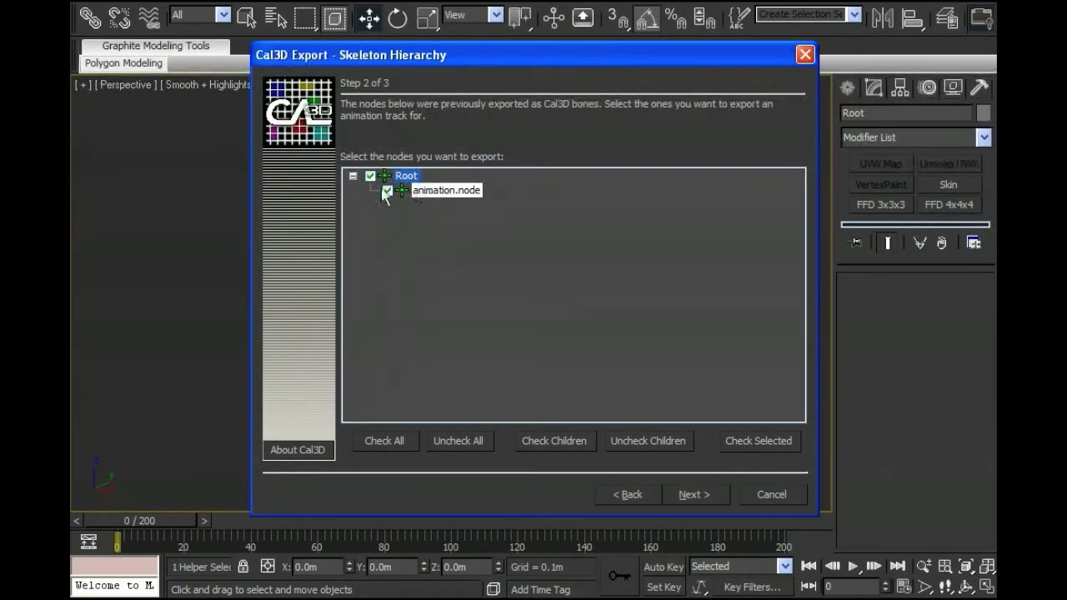
left_click(370, 177)
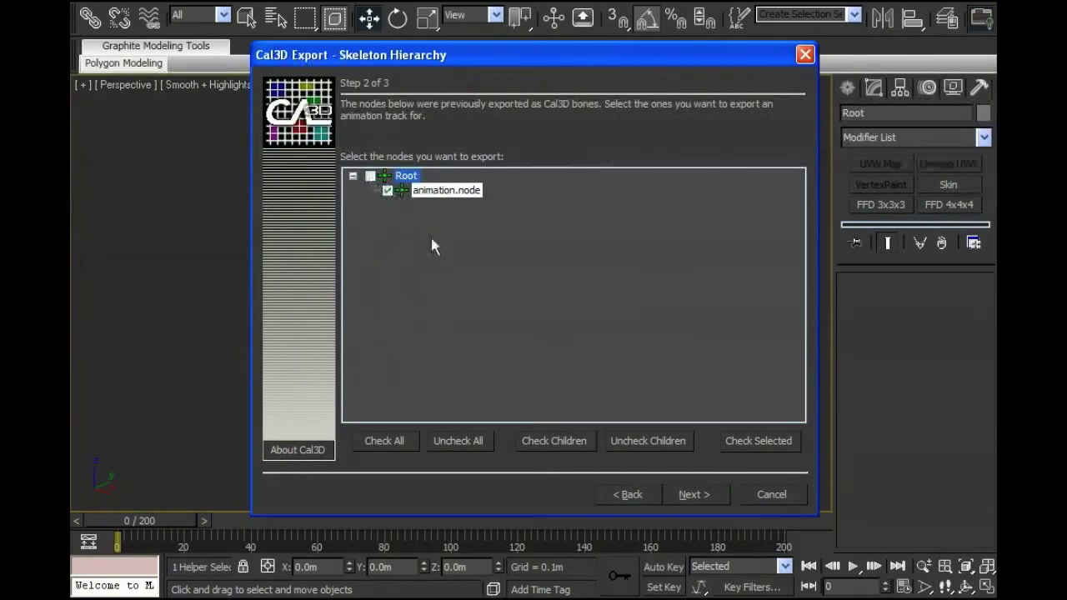
mouse_move(724, 349)
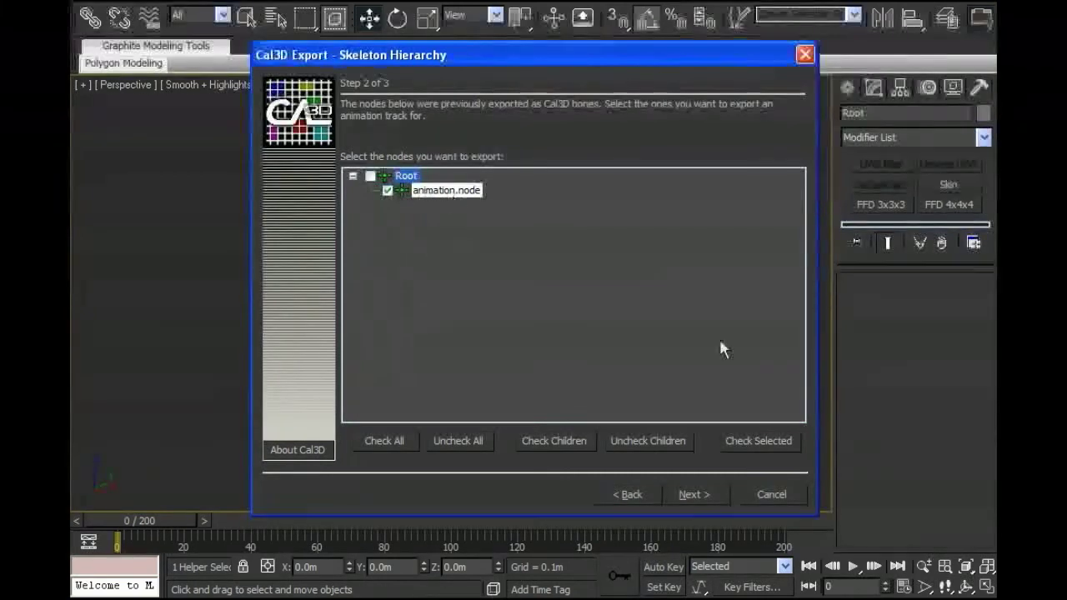
Step: Keep frames 0–200 at 30 fps and finish the wizard to export the XAF
left_click(693, 493)
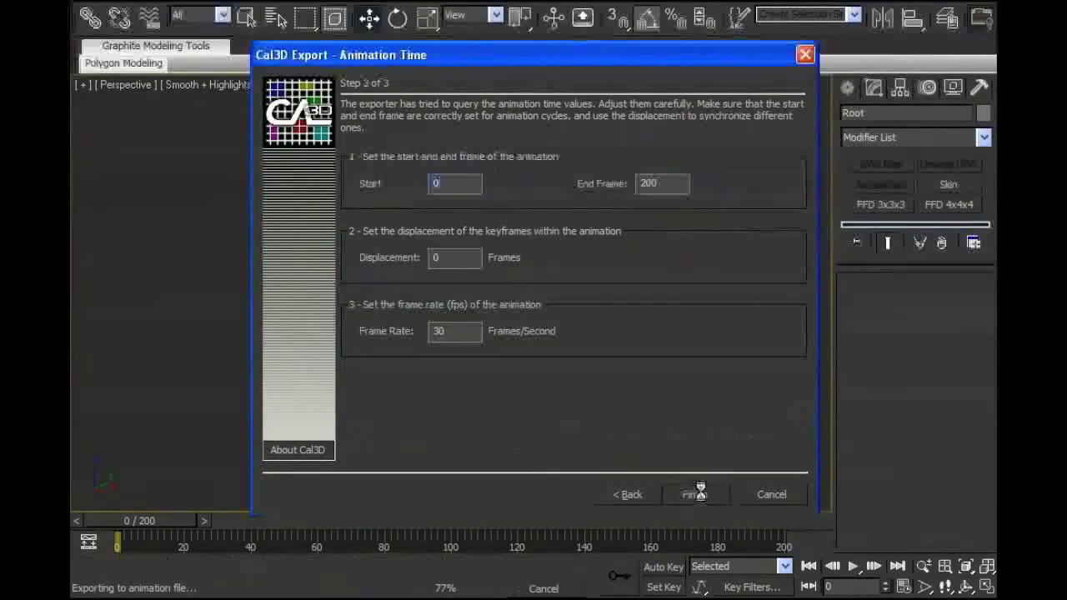
left_click(693, 494)
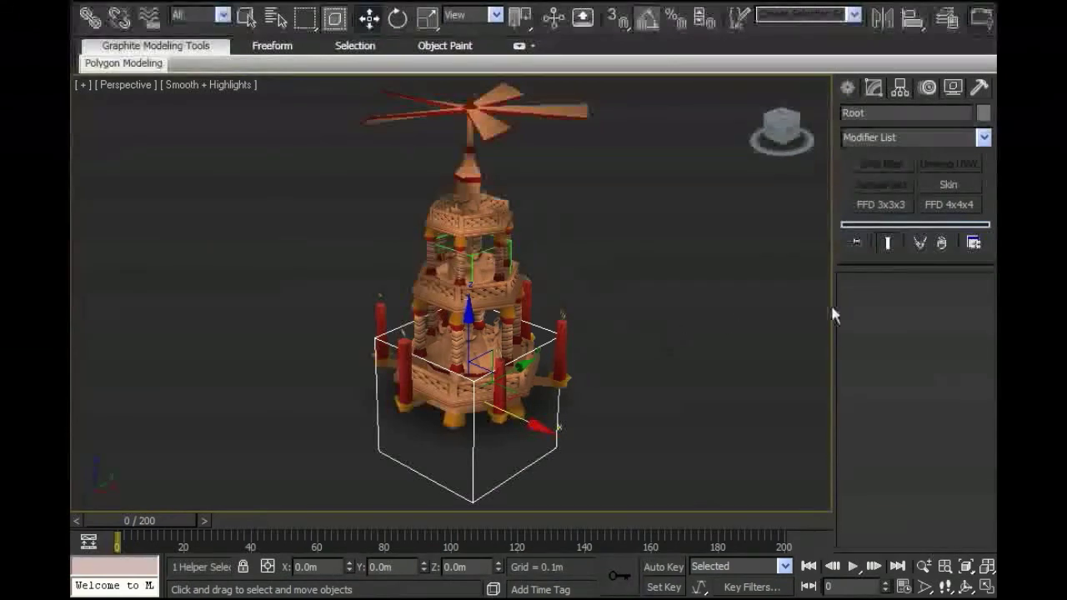
mouse_move(742, 315)
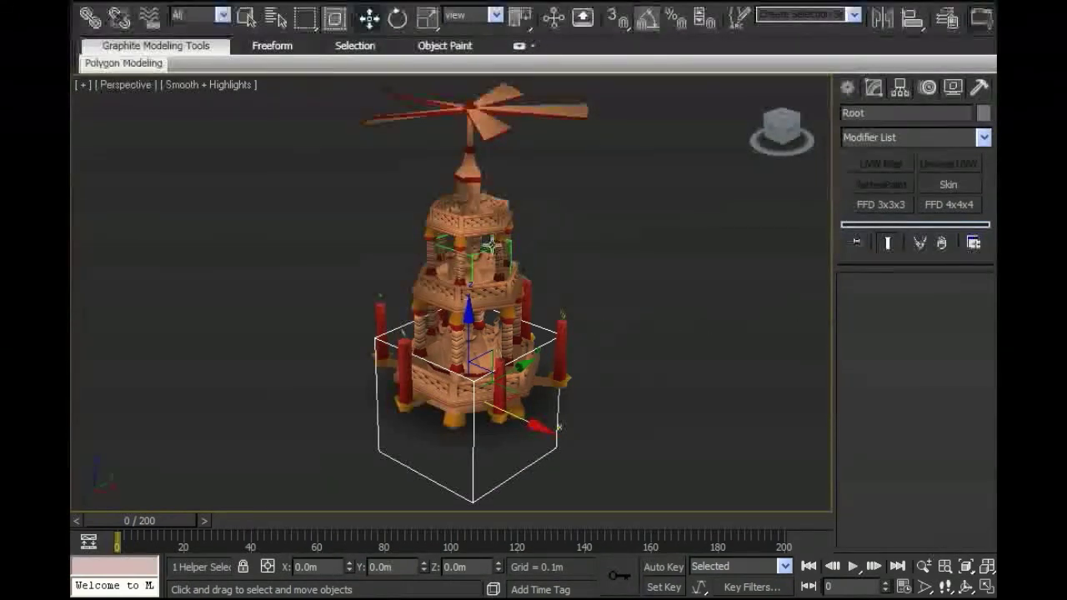
mouse_move(700, 313)
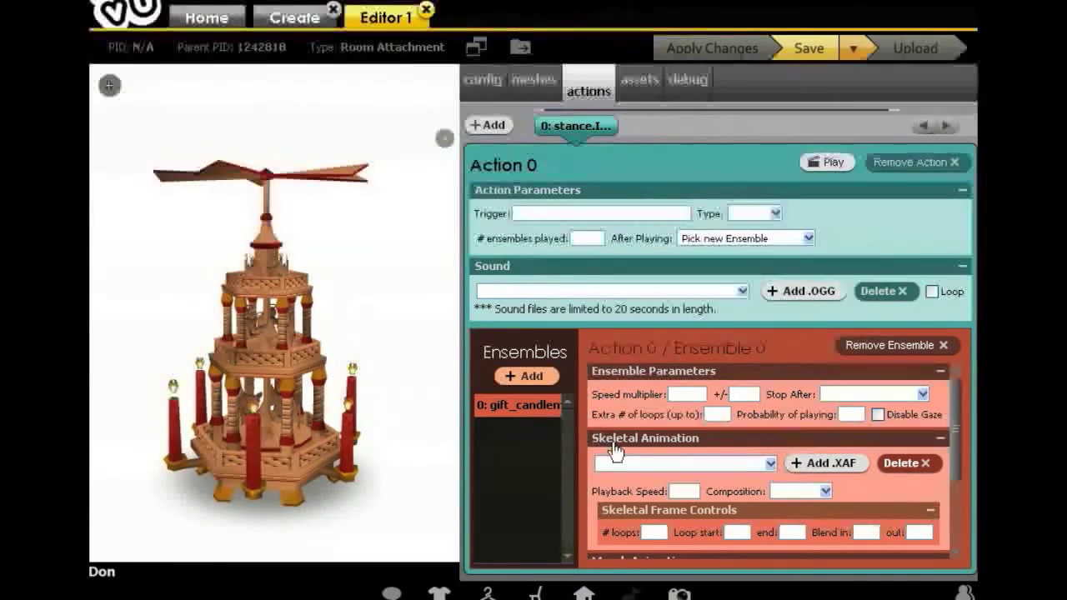
mouse_move(433, 390)
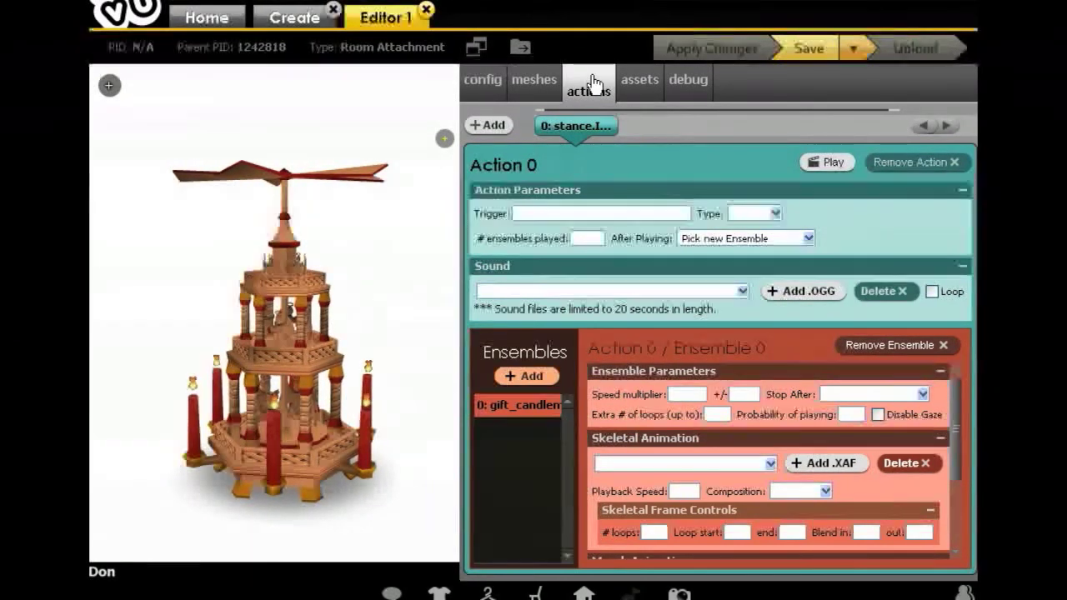
mouse_move(607, 170)
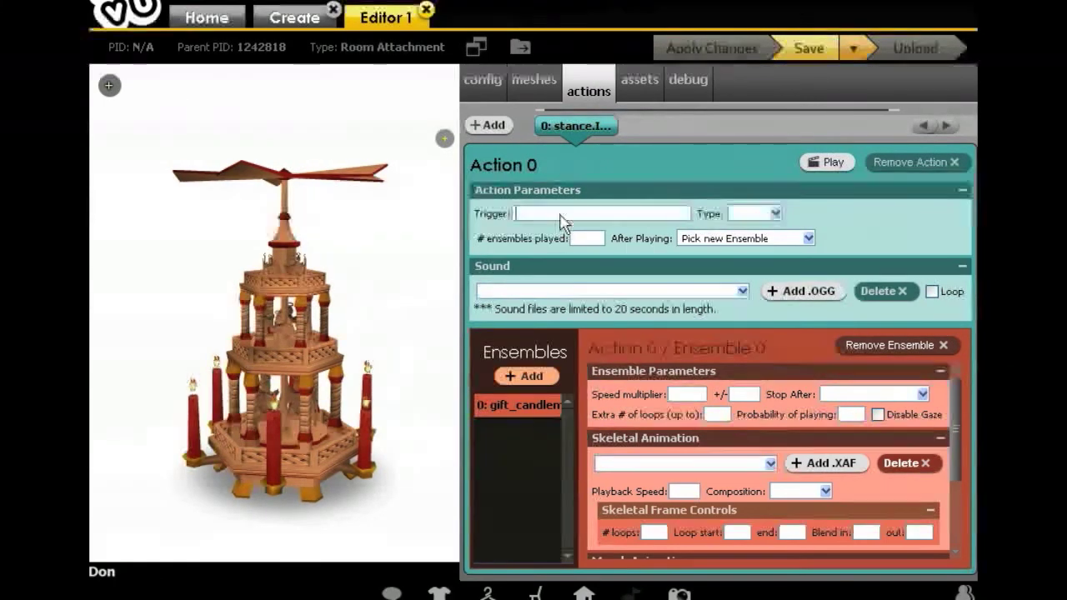
Step: Enter stance.Idle as Action 0's trigger and set its type to Room
type("stance.")
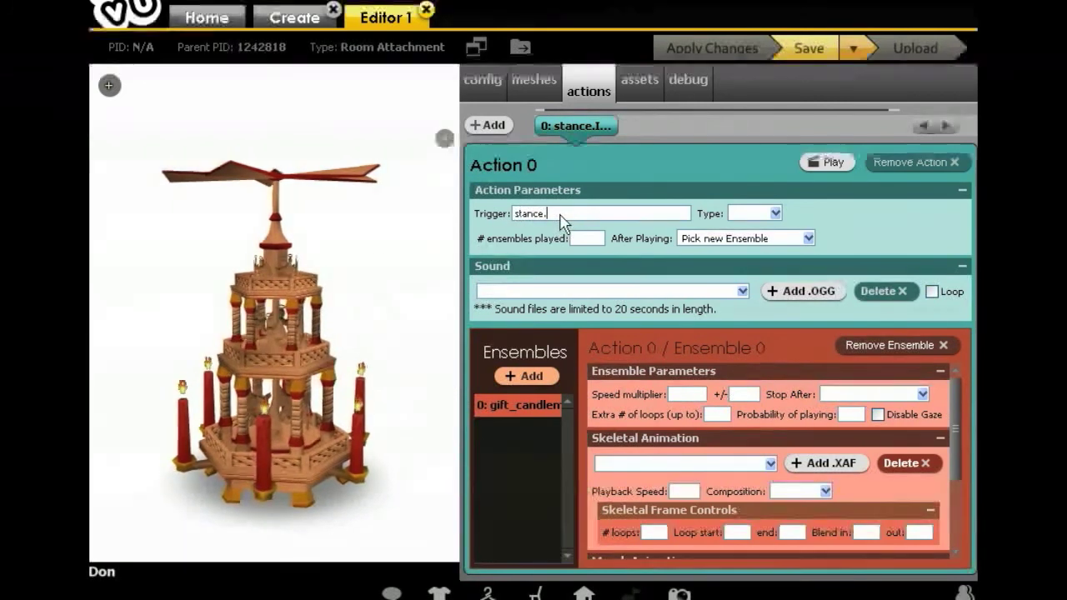
type("Id")
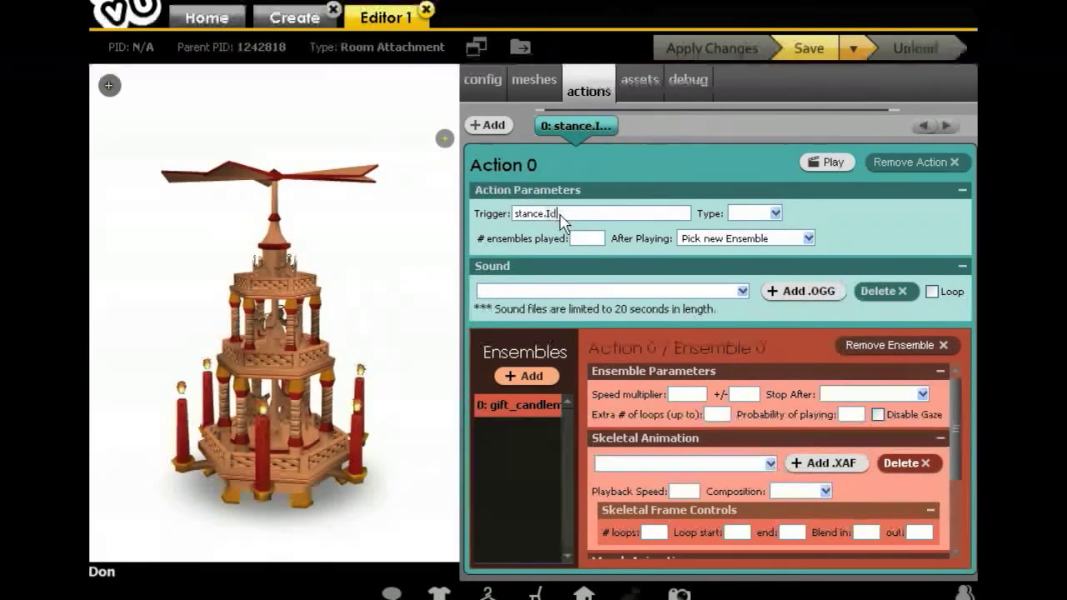
type("le")
left_click(587, 238)
type("0")
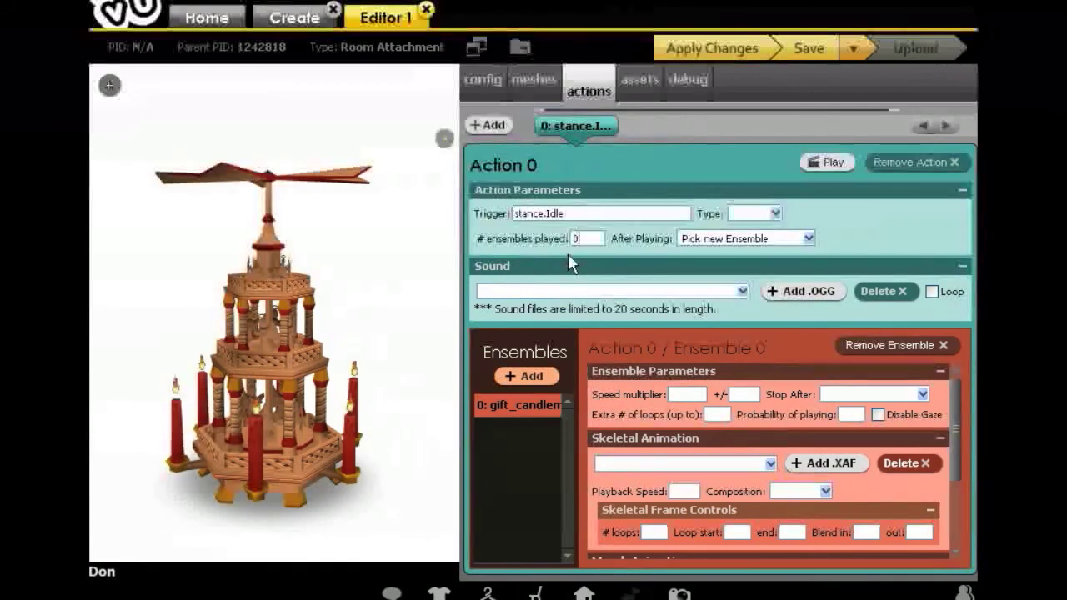
left_click(775, 213)
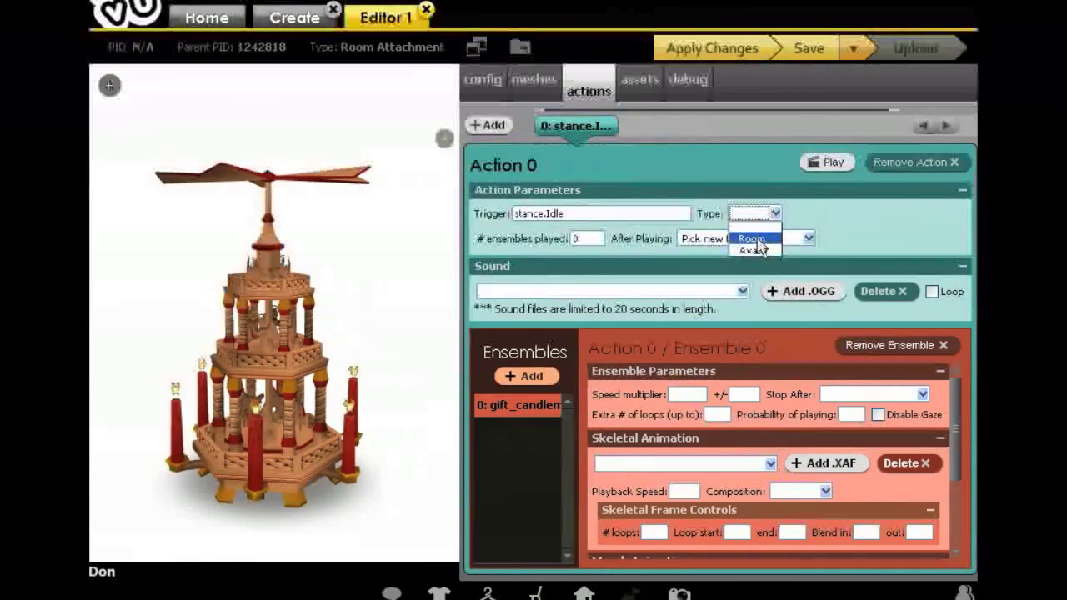
left_click(752, 240)
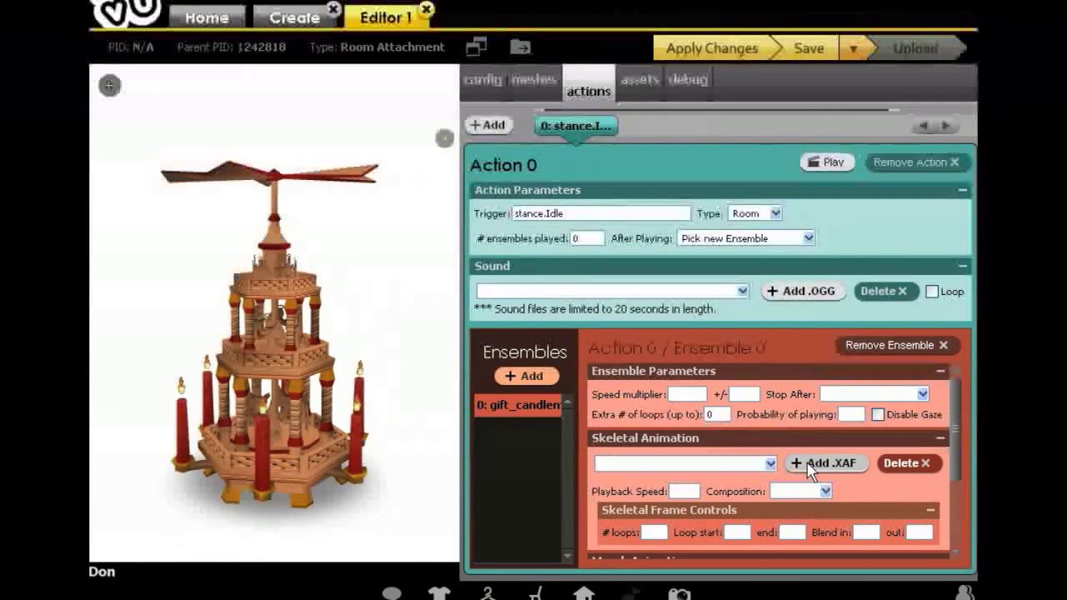
Step: Add candle_animation.xaf as the ensemble's skeletal animation and apply the changes
left_click(823, 463)
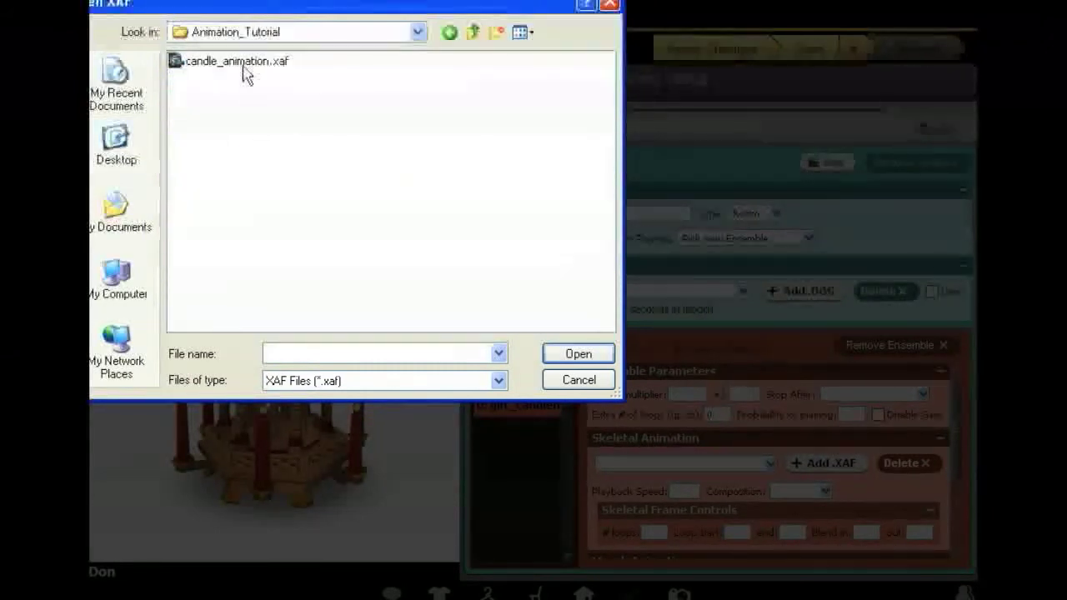
left_click(577, 354)
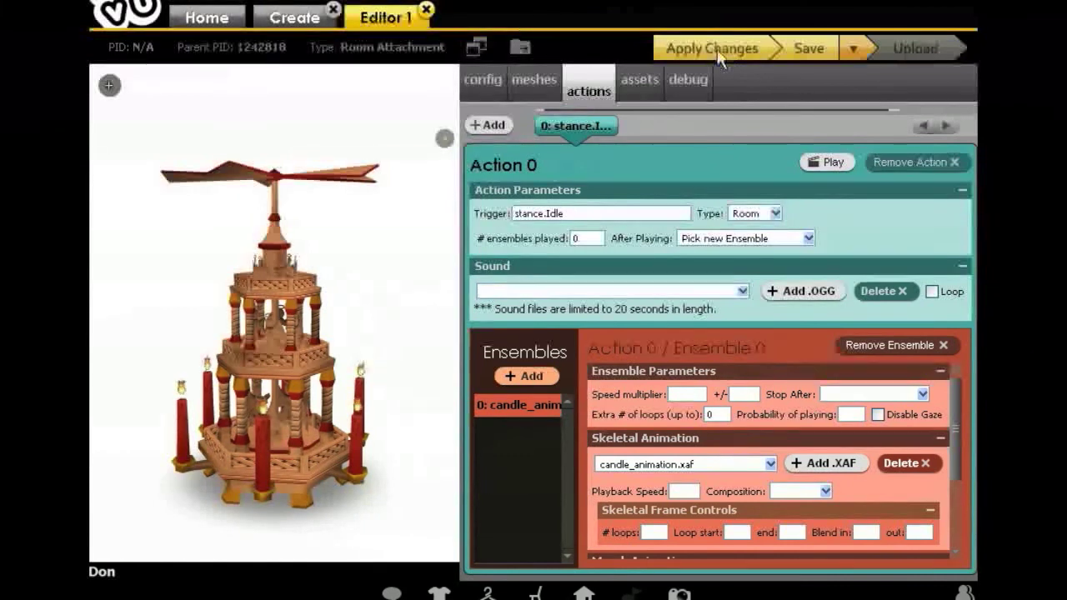
left_click(710, 47)
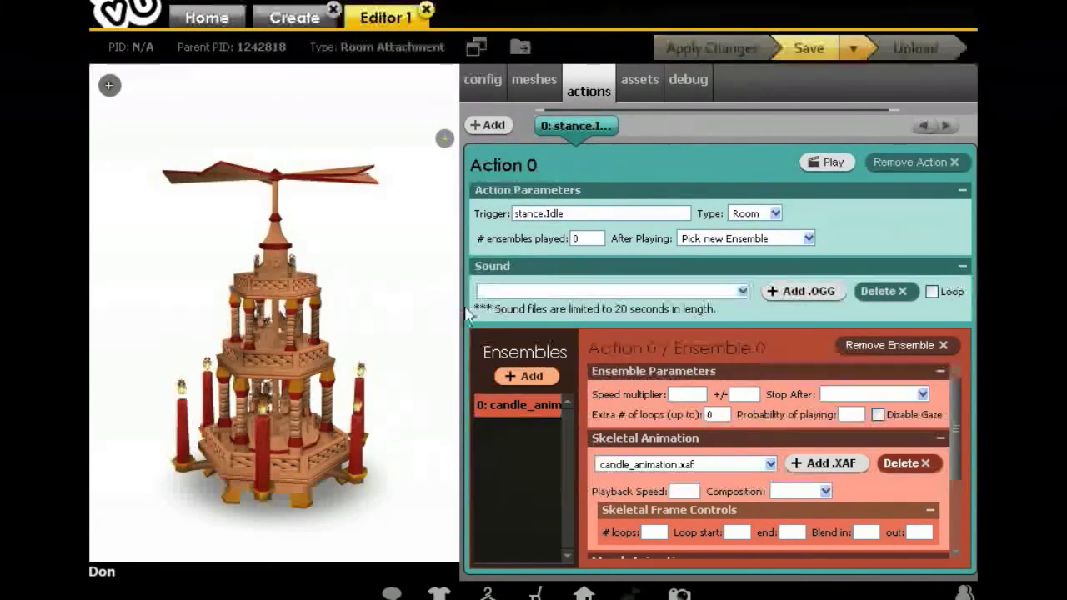